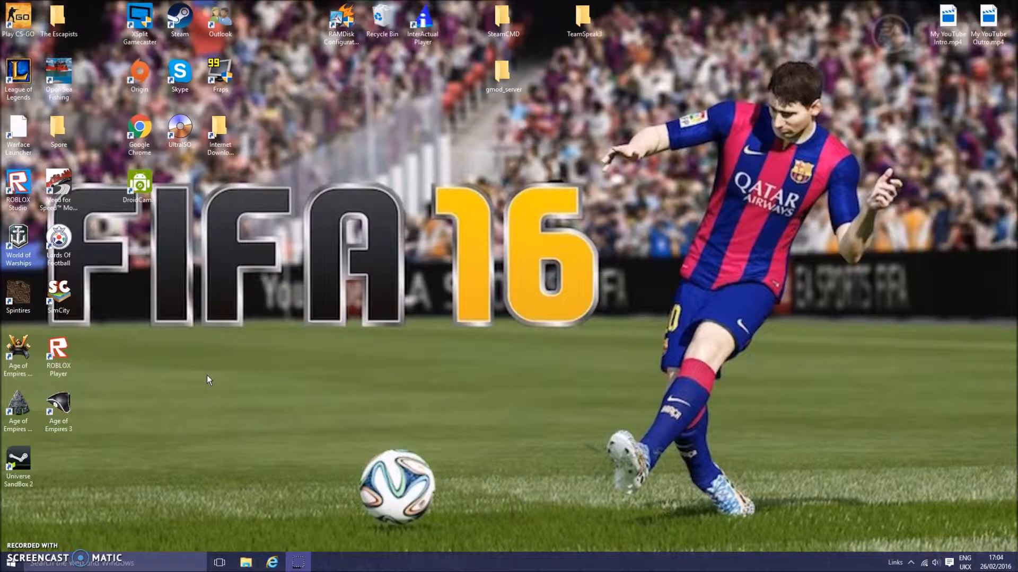
pyautogui.moveTo(213, 357)
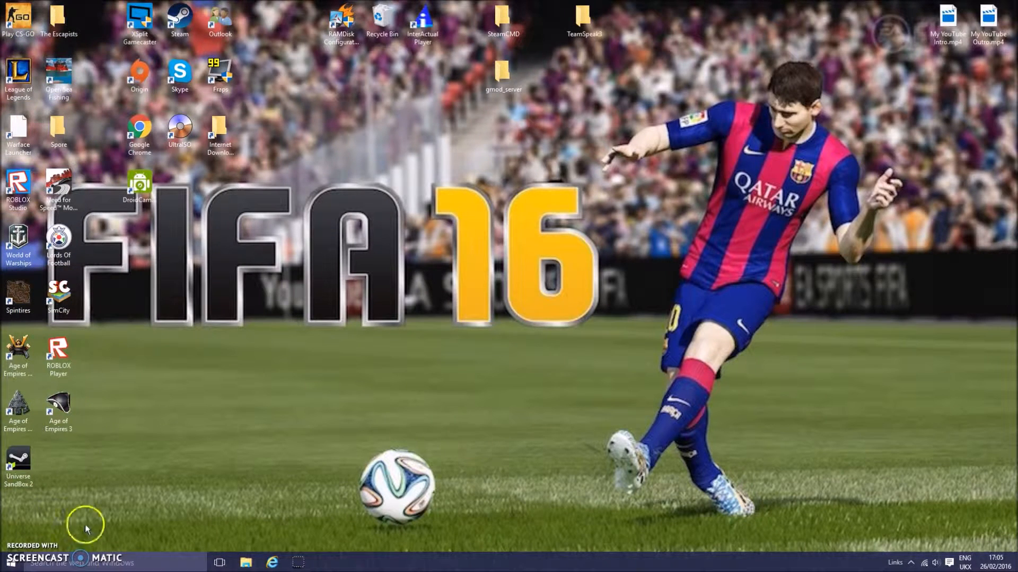
pyautogui.moveTo(148, 558)
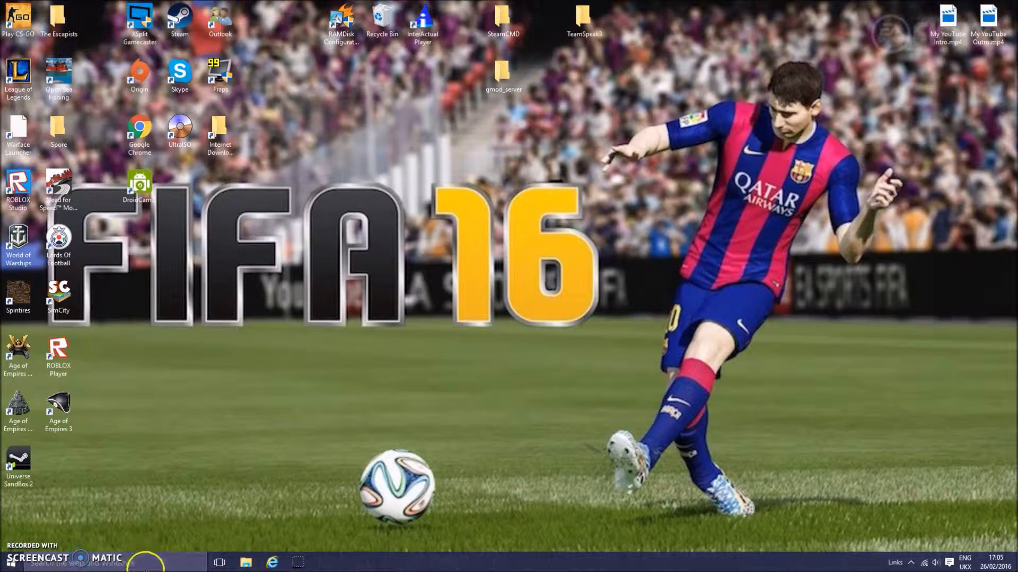
# Open Edge and search Get Into PC for visual c++
pyautogui.click(148, 559)
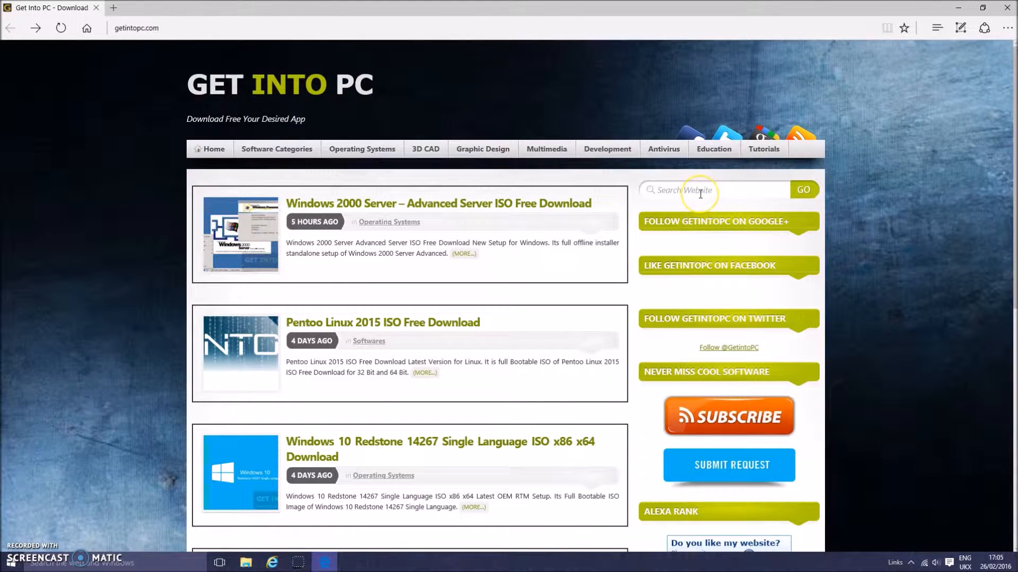
pyautogui.click(701, 190)
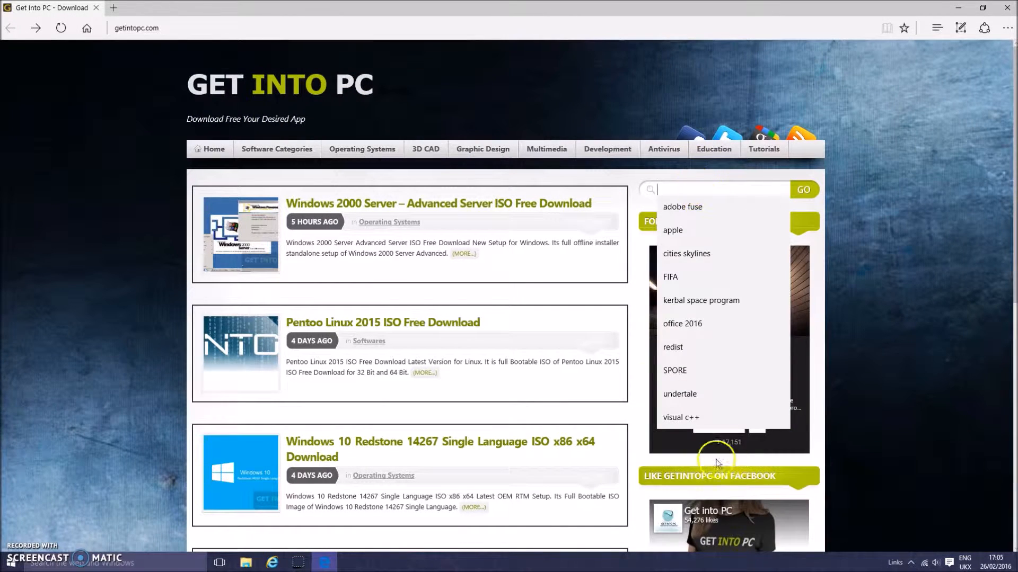
pyautogui.click(680, 417)
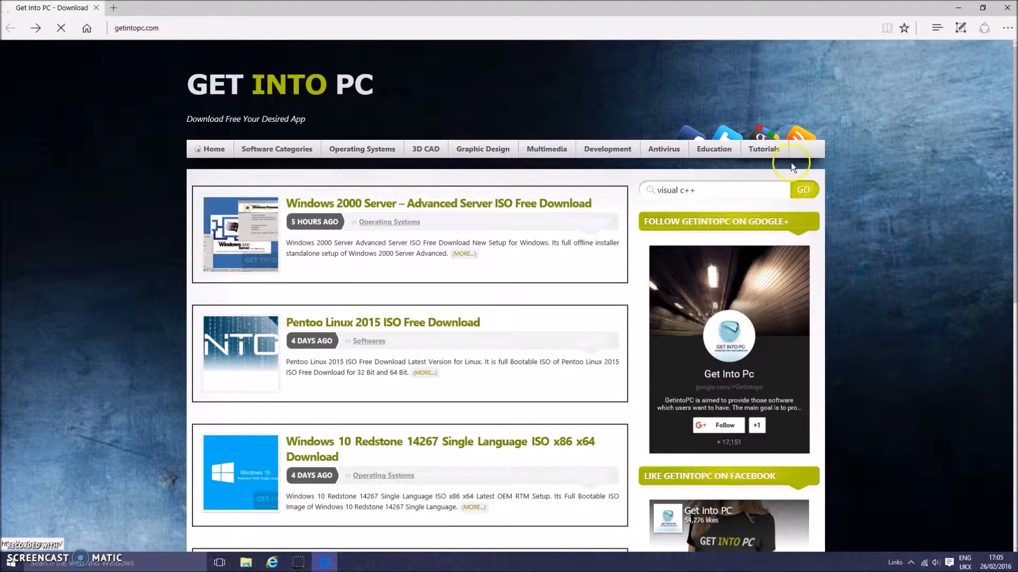
pyautogui.click(804, 189)
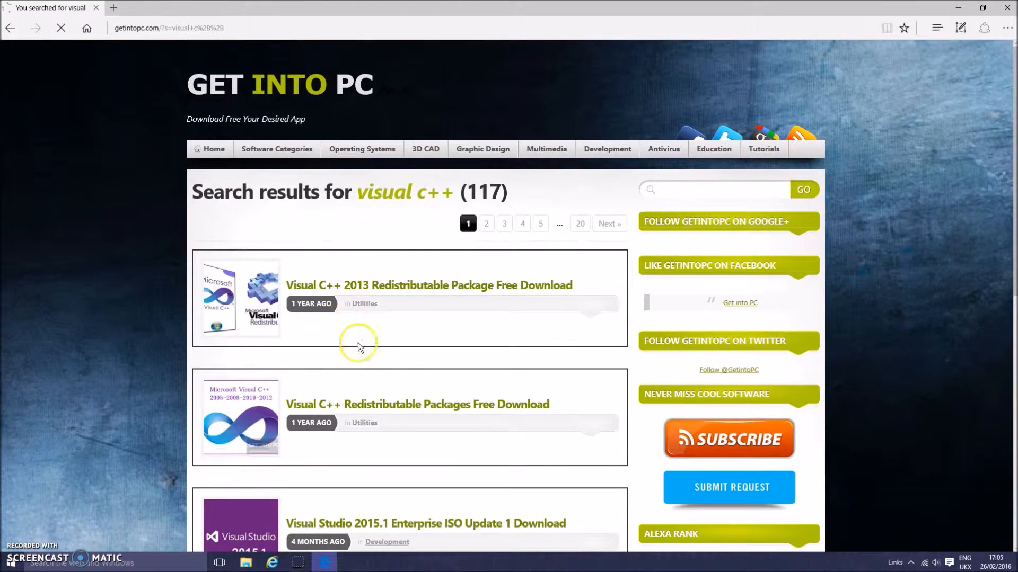
pyautogui.scroll(-3)
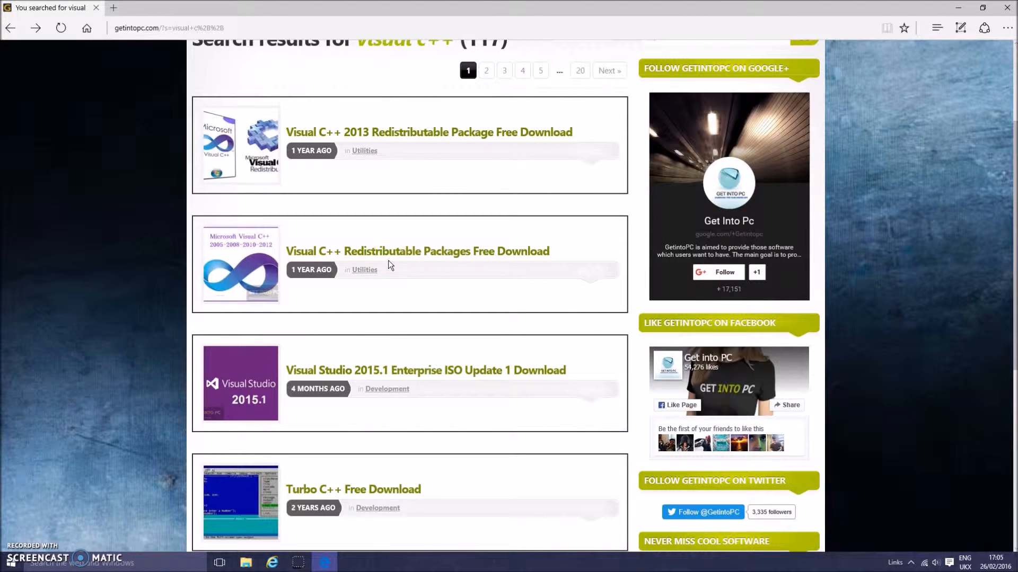
# Open the Visual C++ Redistributable Packages result and scroll down to its Download button
pyautogui.click(419, 252)
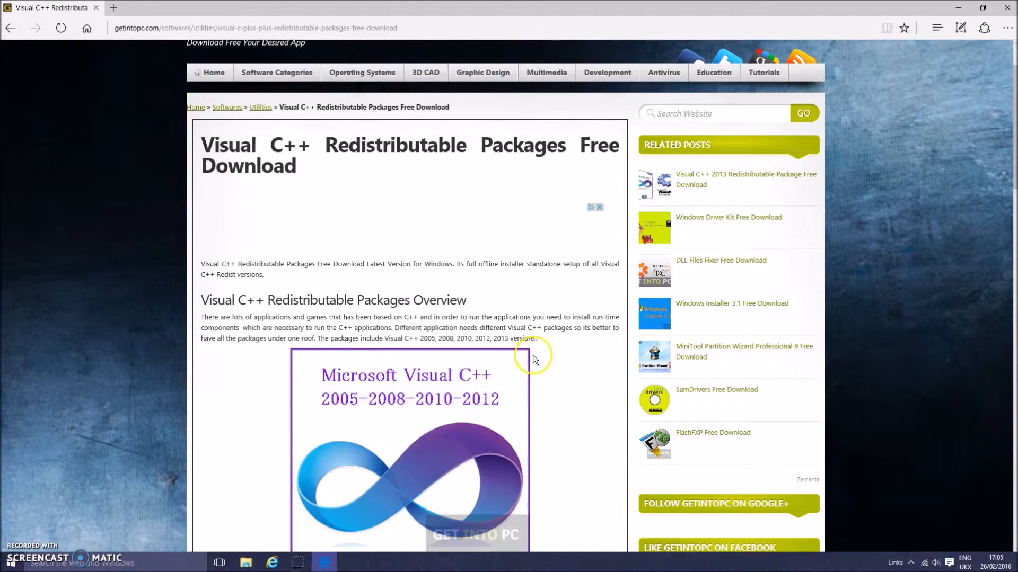
pyautogui.scroll(-3)
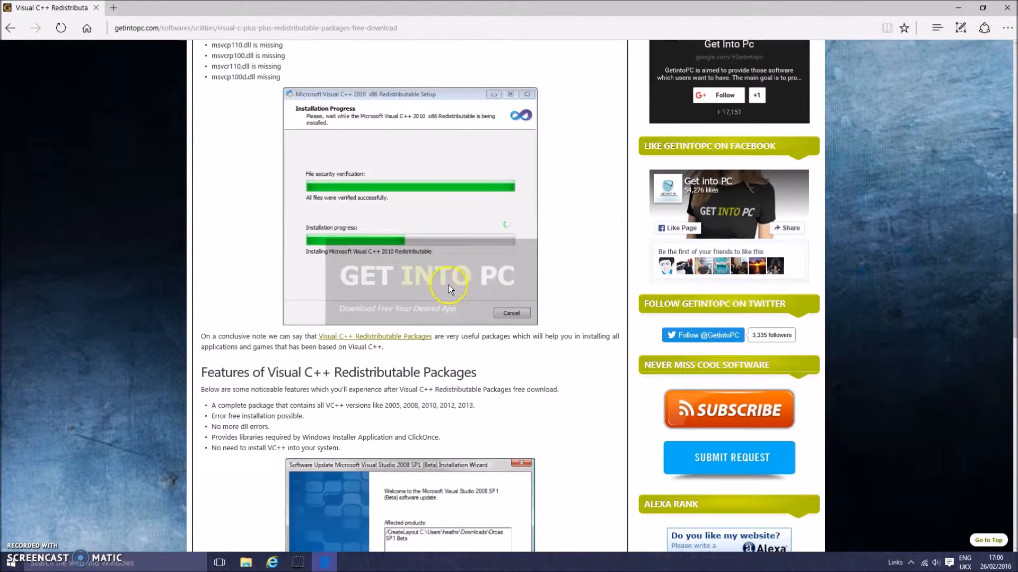
pyautogui.scroll(-3)
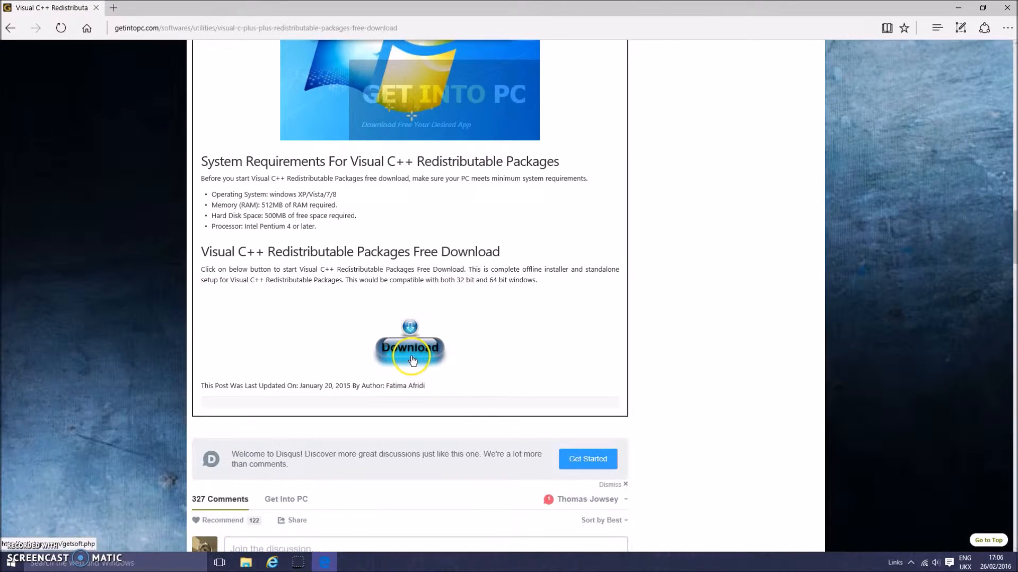
# Download the Visual C++ all-redistributable-packages zip via Start Download
pyautogui.click(410, 356)
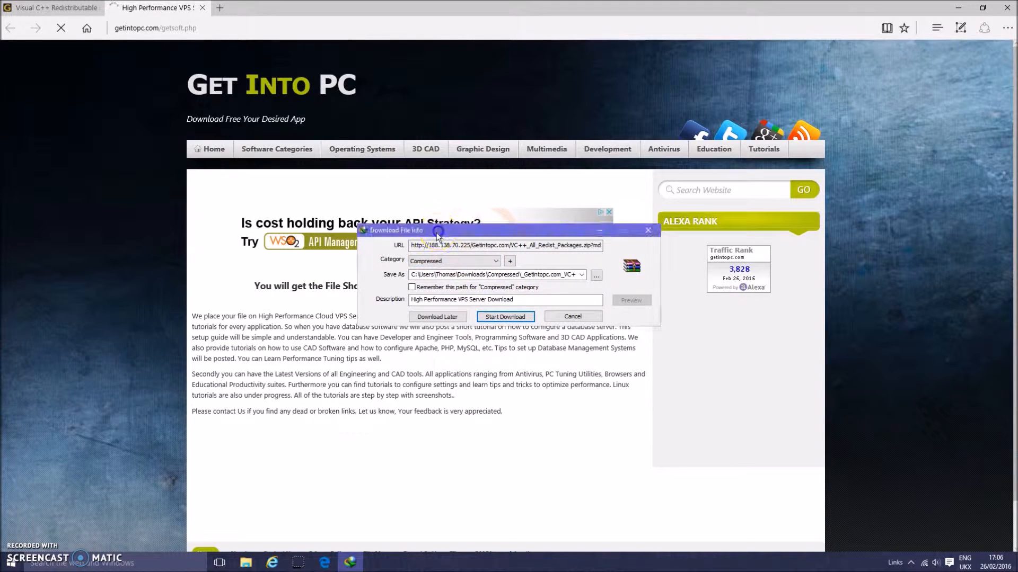
pyautogui.click(506, 317)
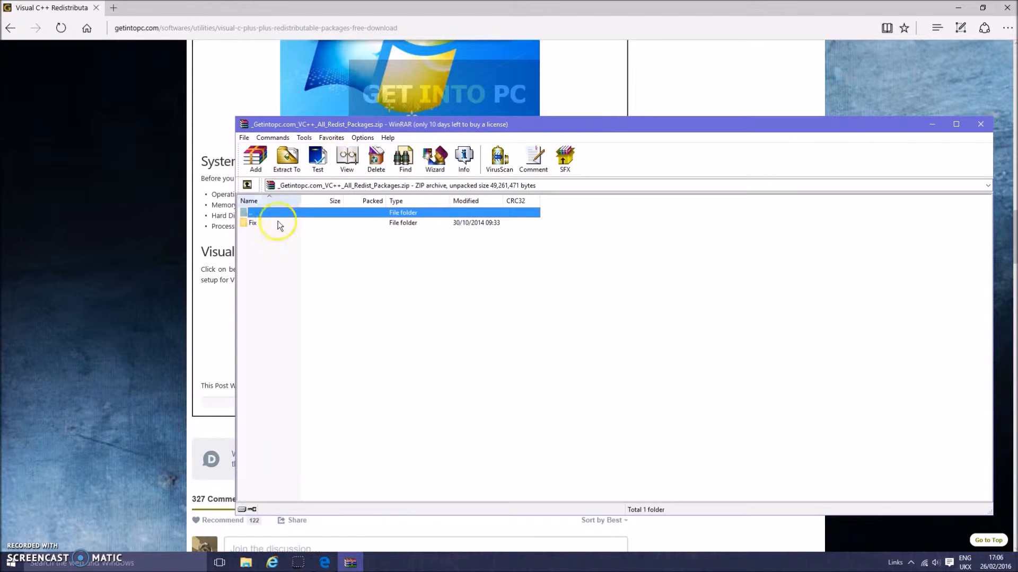
# Browse the archive's Fix folder and its 2005–2010 vcredist folders, then close WinRAR
pyautogui.doubleClick(253, 223)
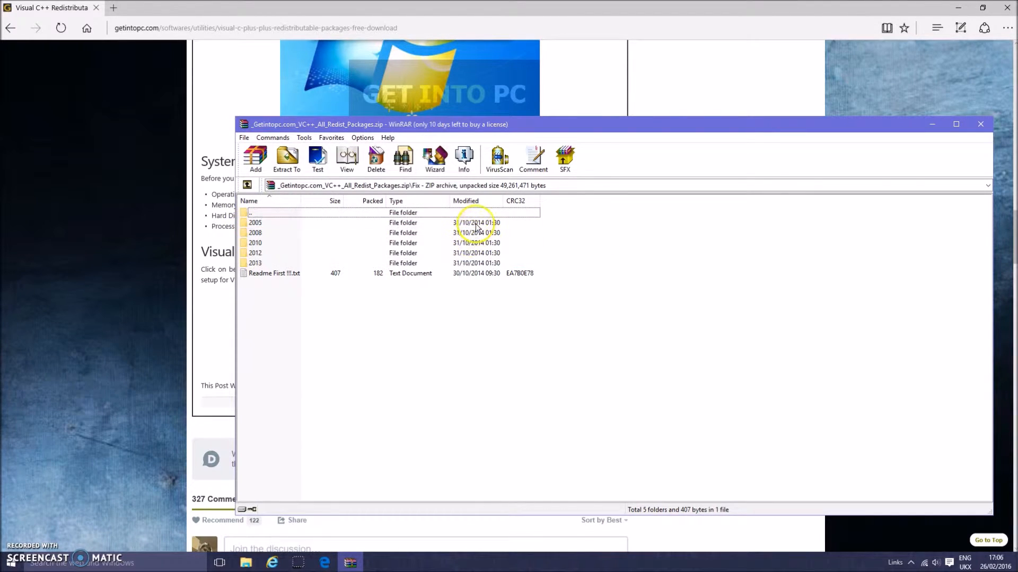
pyautogui.doubleClick(253, 222)
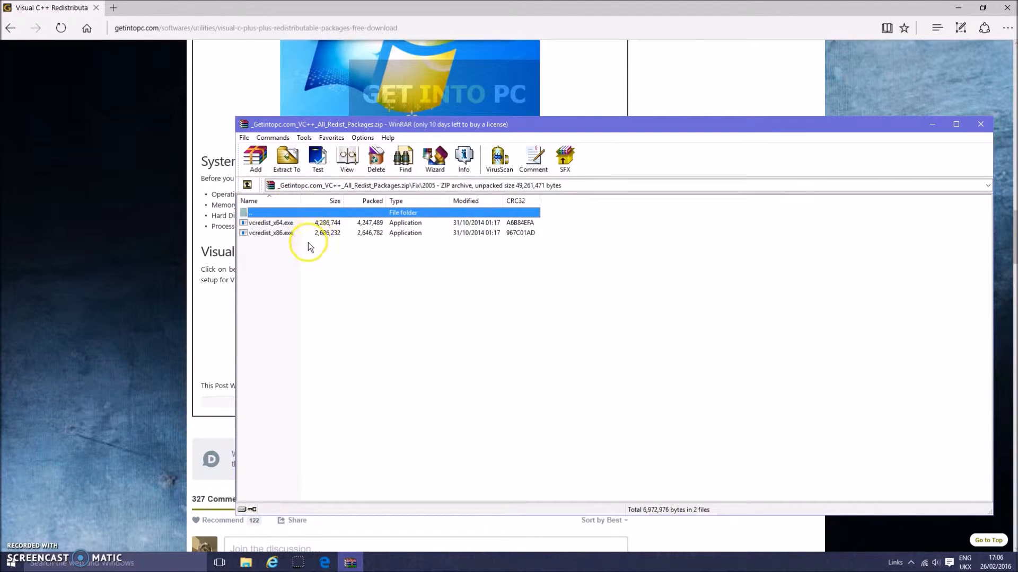
pyautogui.moveTo(318, 237)
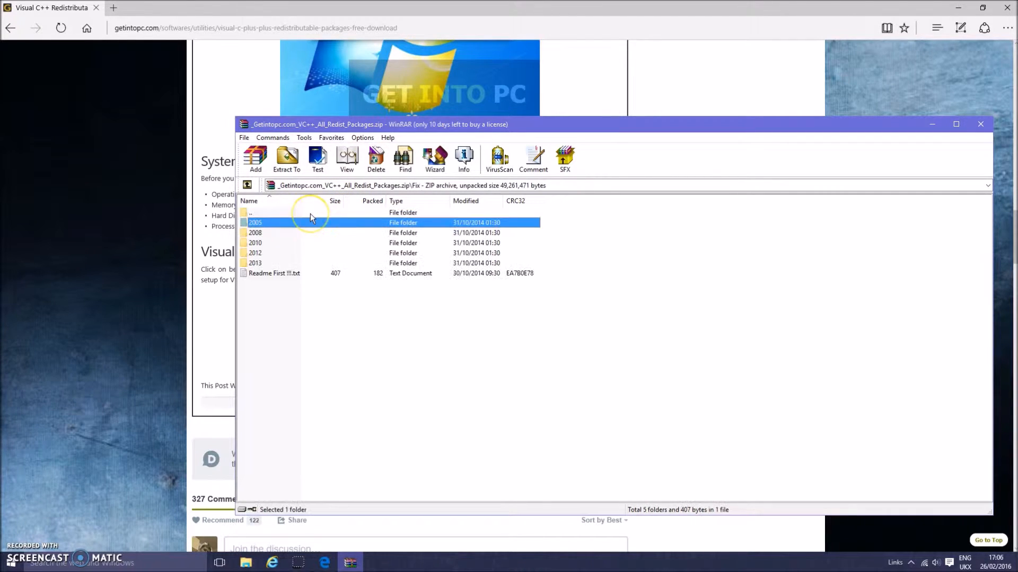
pyautogui.moveTo(286, 212)
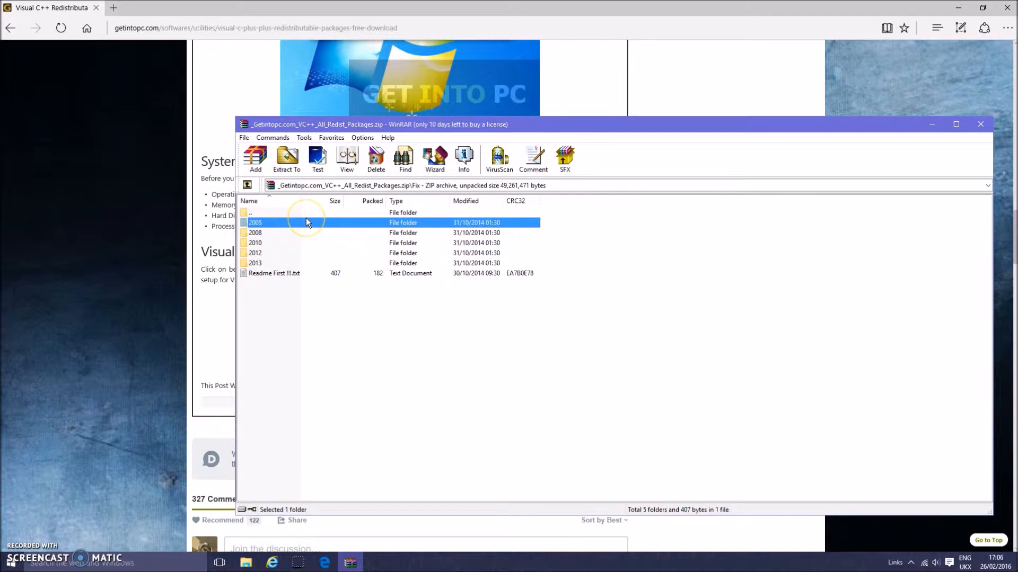
pyautogui.click(266, 232)
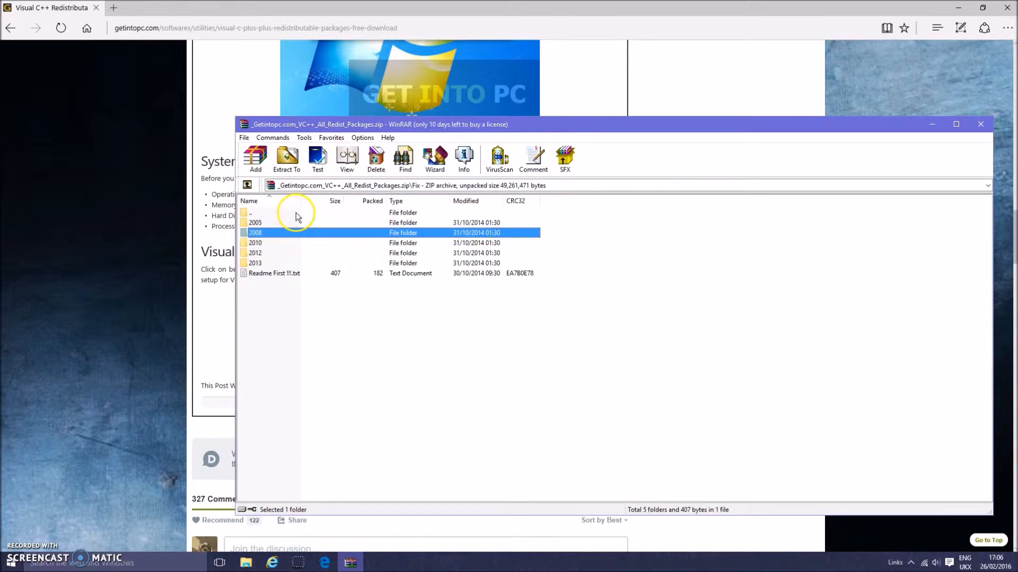
pyautogui.doubleClick(255, 243)
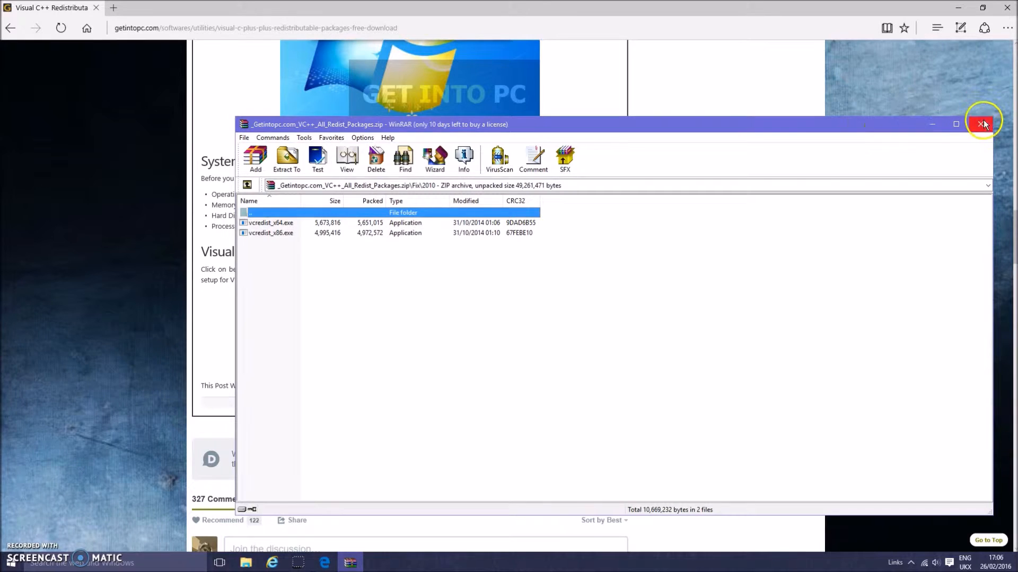
pyautogui.click(982, 124)
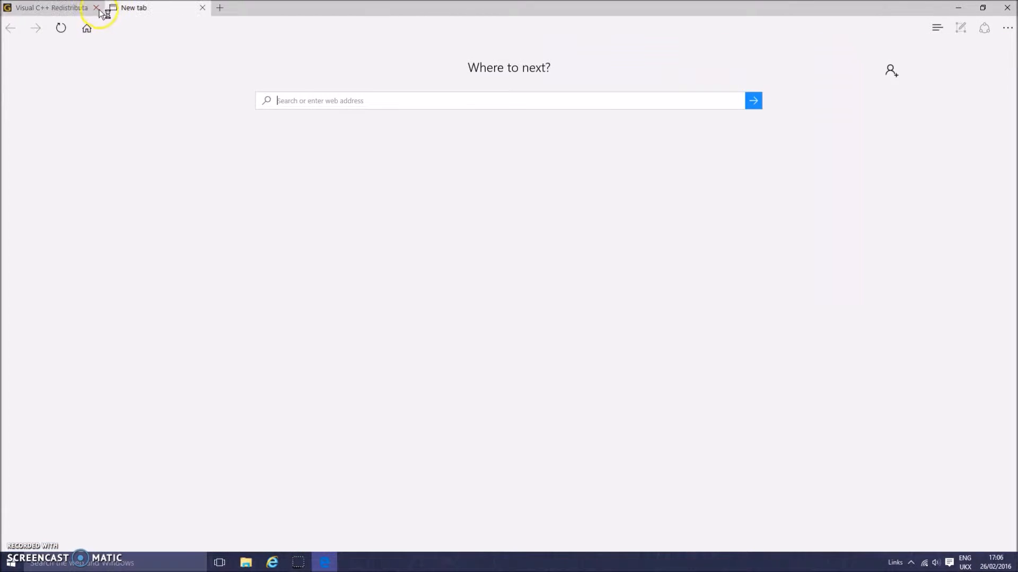
# Close the Visual C++ tab, search Bing for oceanofgames and open Ocean of Games
pyautogui.click(97, 8)
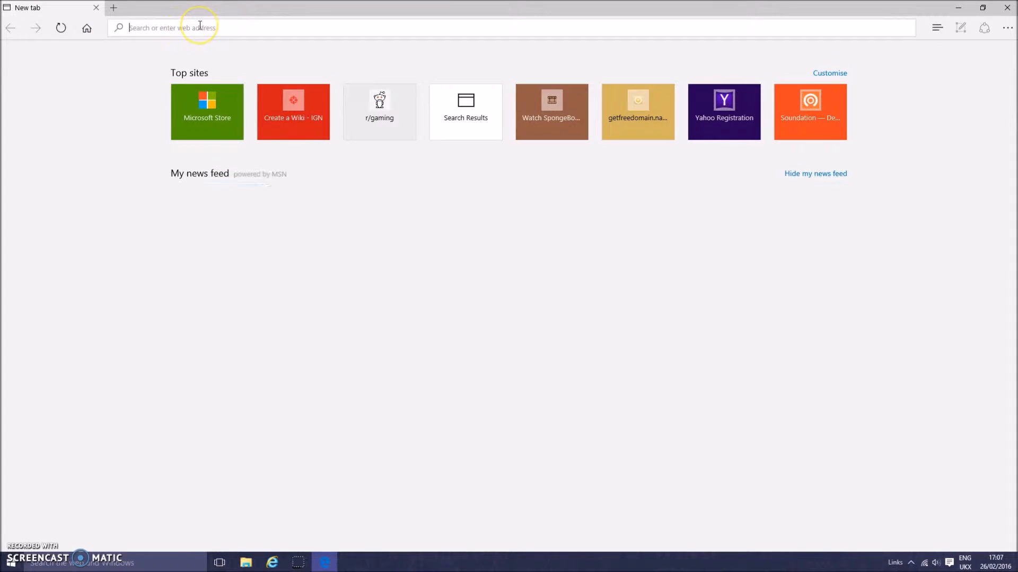
pyautogui.write('oce')
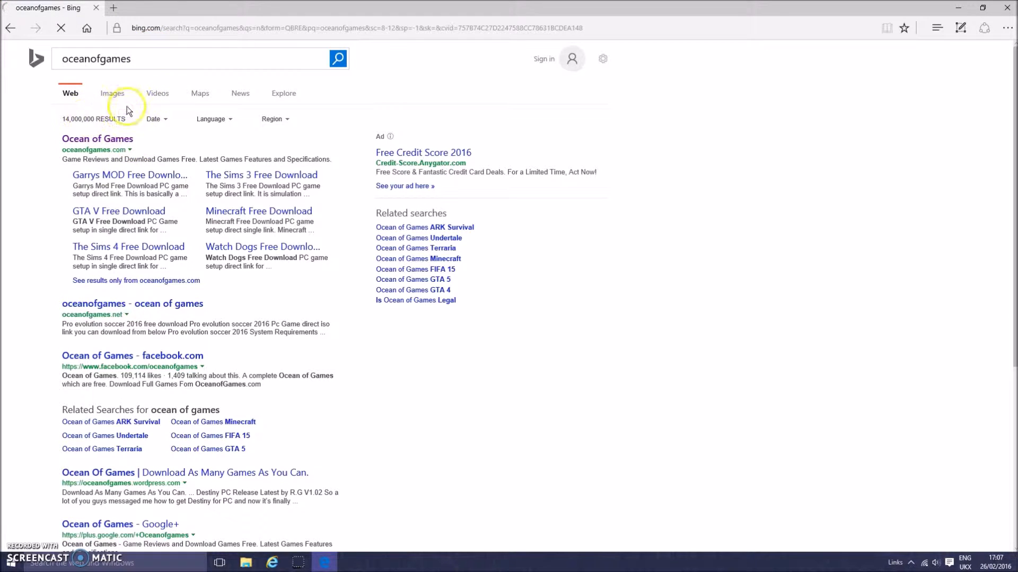
pyautogui.click(98, 138)
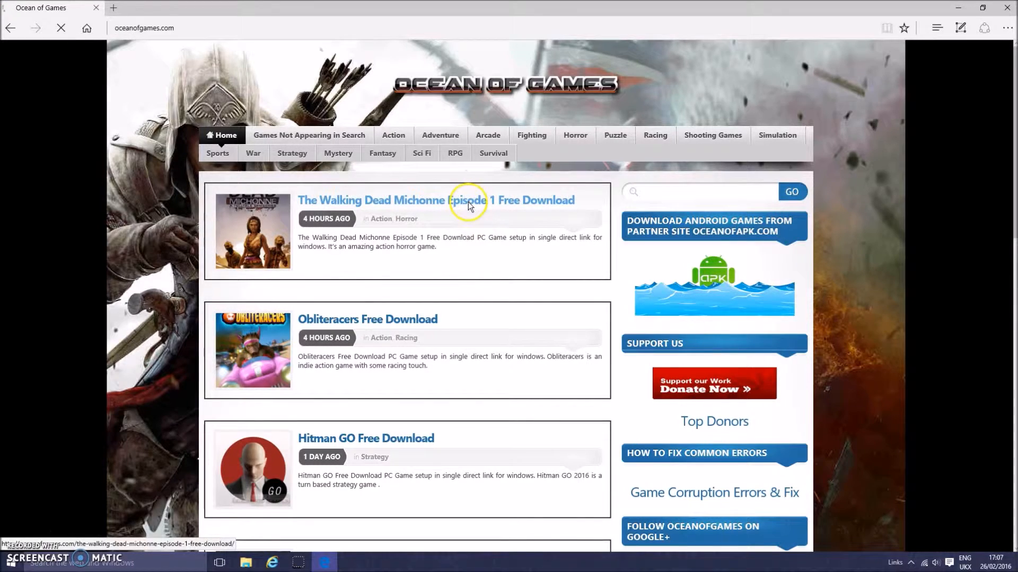
# View The Walking Dead Michonne Episode 1 page, then return to the home listings
pyautogui.click(470, 200)
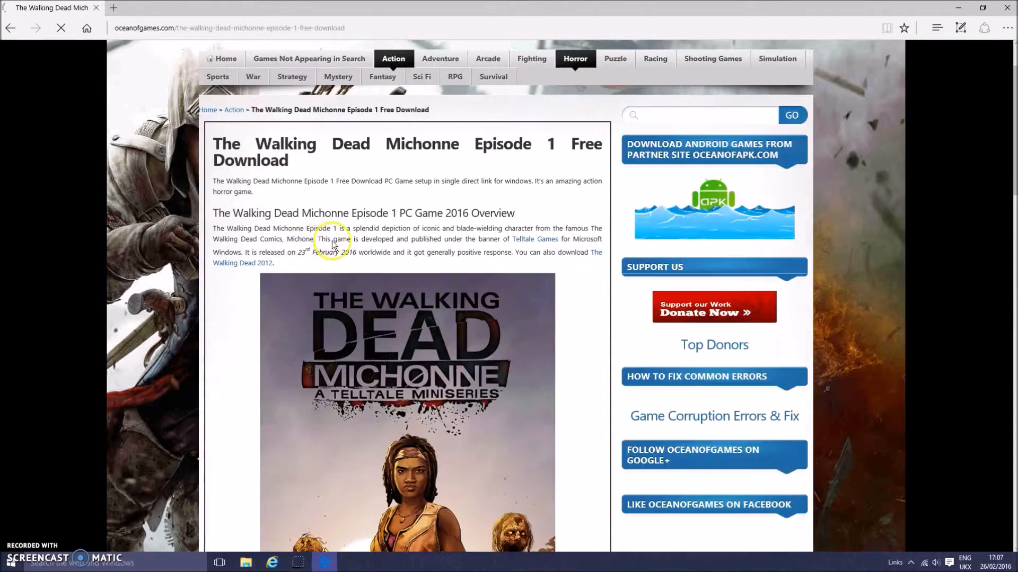
pyautogui.scroll(-3)
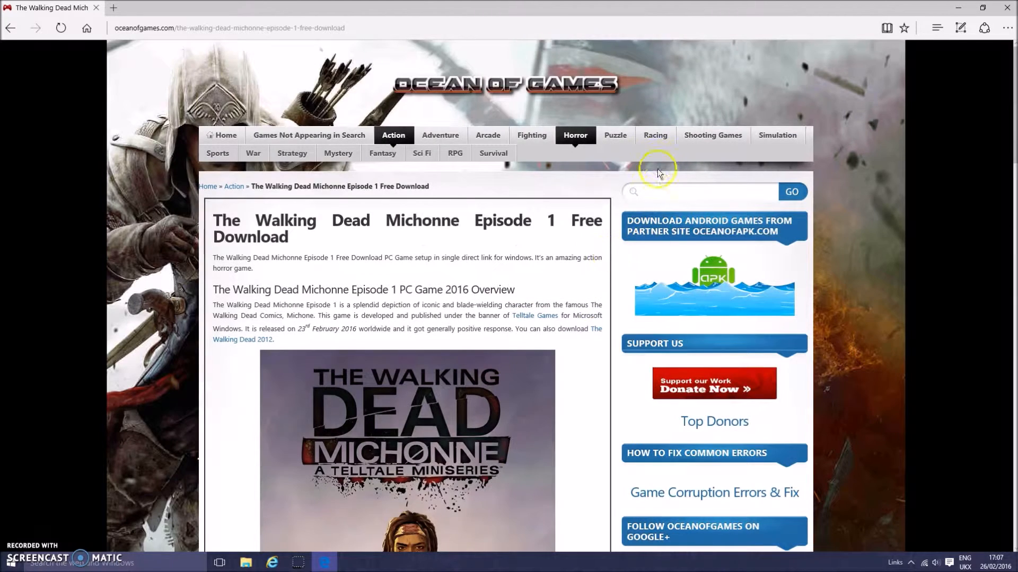
pyautogui.click(226, 135)
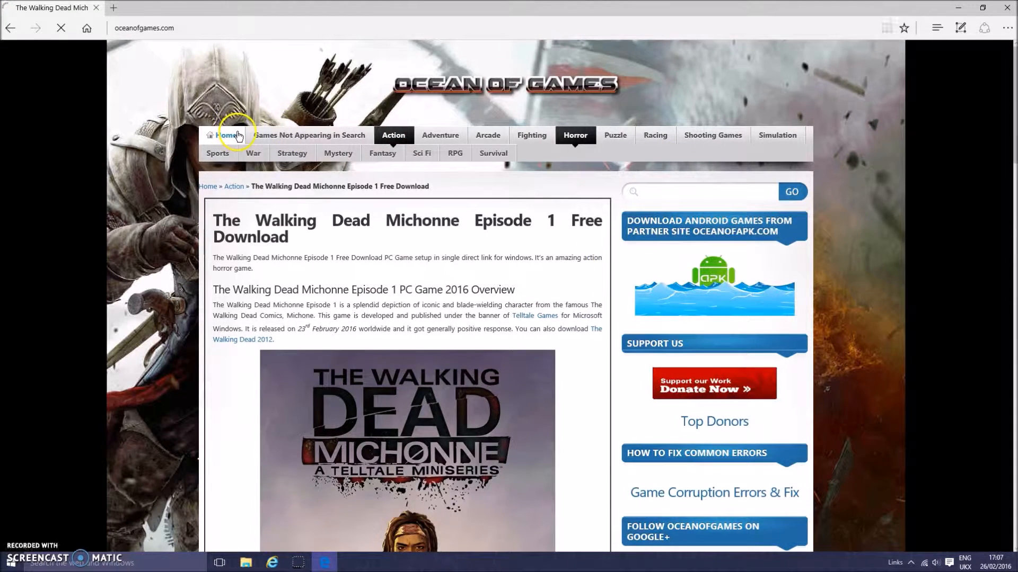
pyautogui.click(229, 136)
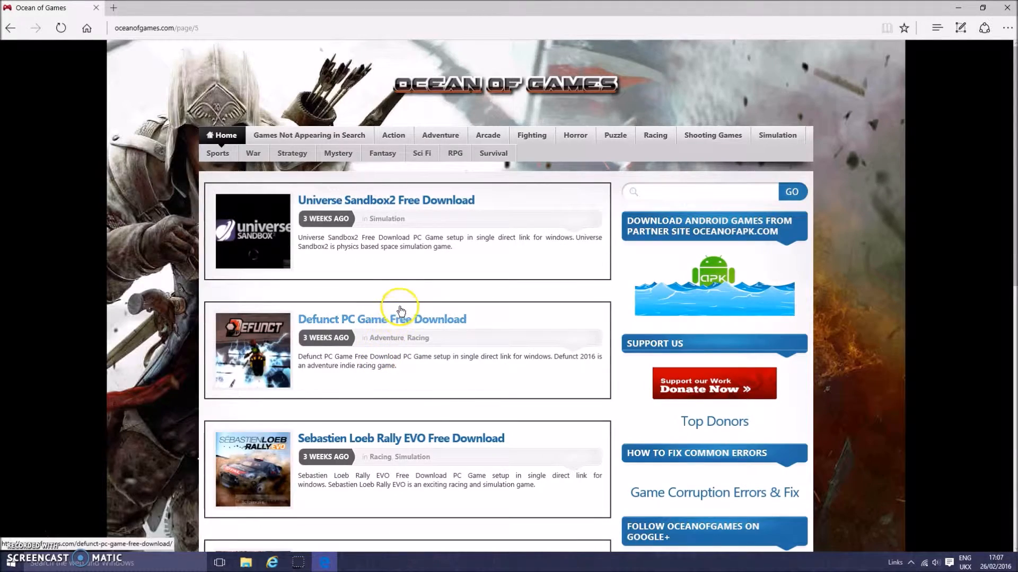
pyautogui.scroll(-3)
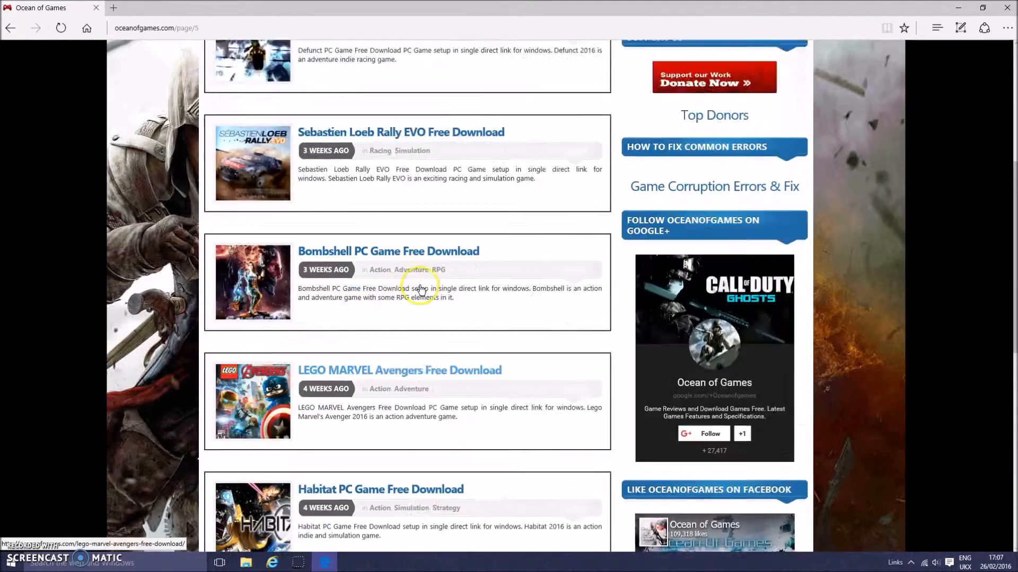
# View the LEGO MARVEL Avengers download page and go back to the game list
pyautogui.click(376, 371)
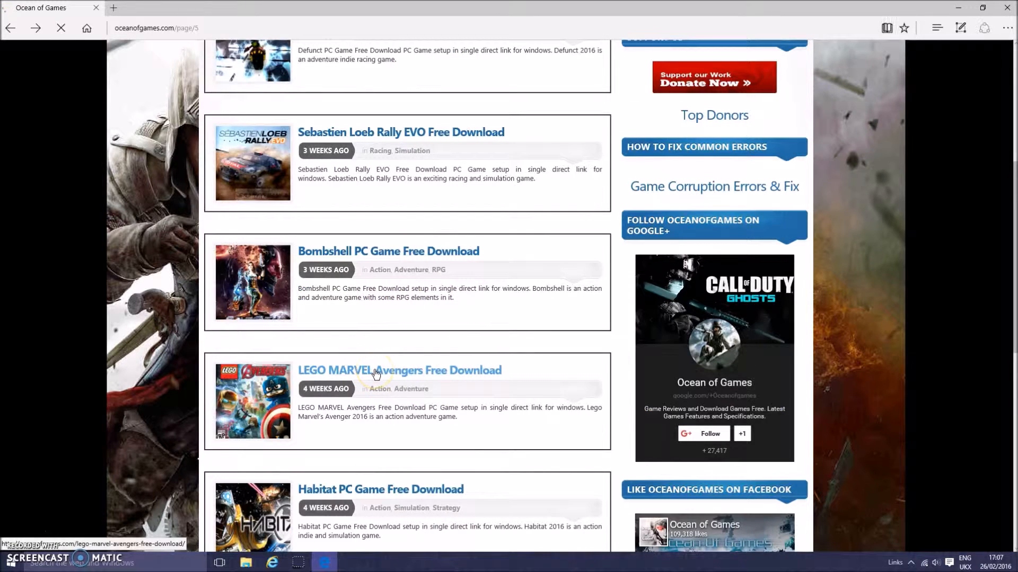
pyautogui.click(374, 370)
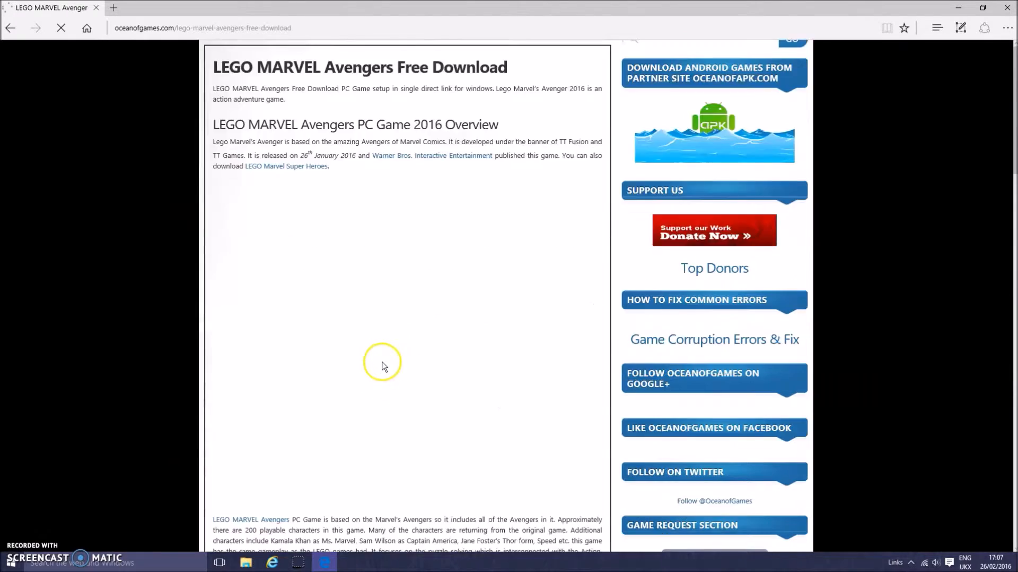
pyautogui.scroll(-3)
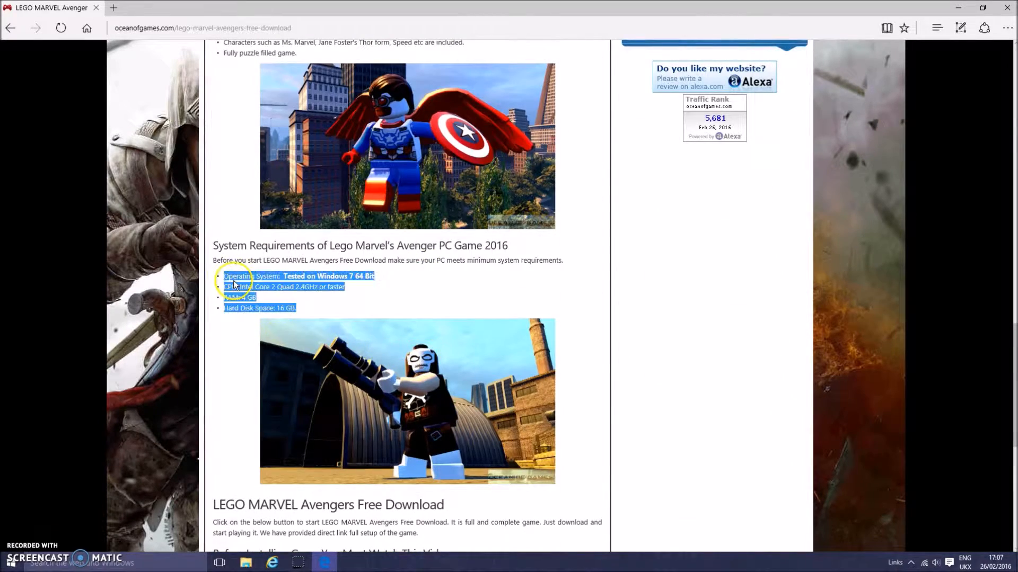
pyautogui.scroll(3)
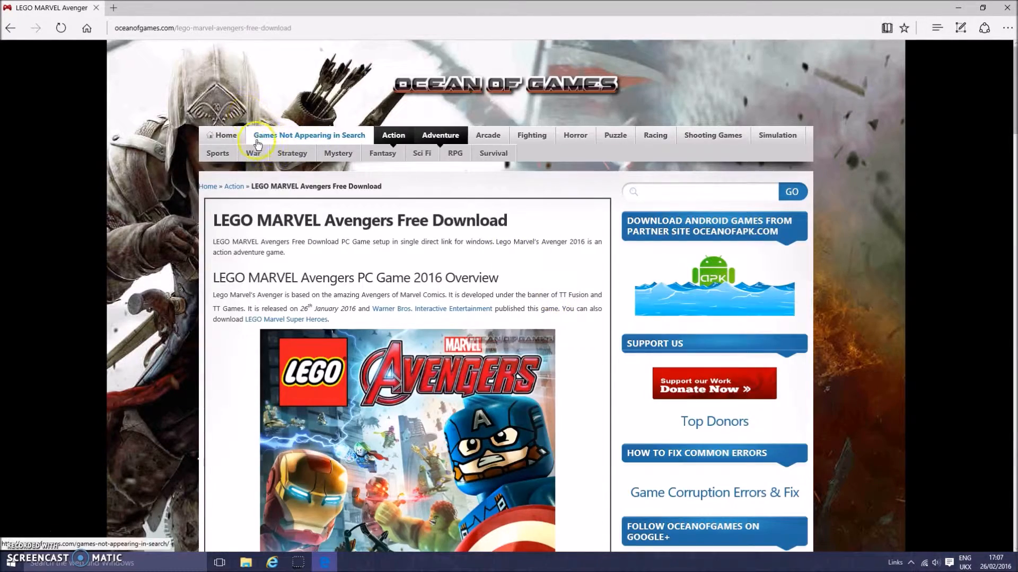
pyautogui.click(223, 135)
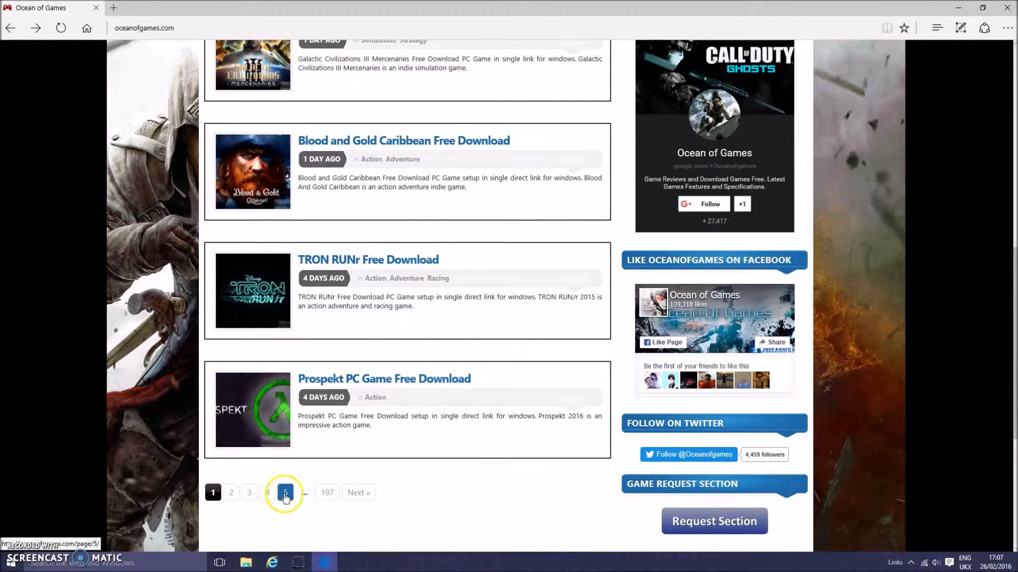
# Jump to page 5 of the listings and scroll on toward page 7
pyautogui.click(284, 492)
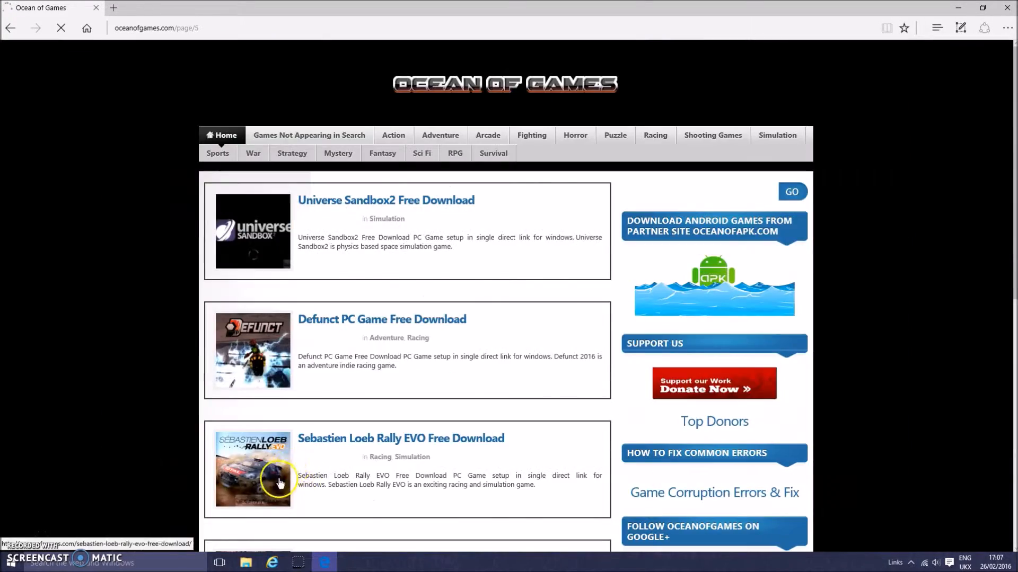
pyautogui.scroll(-3)
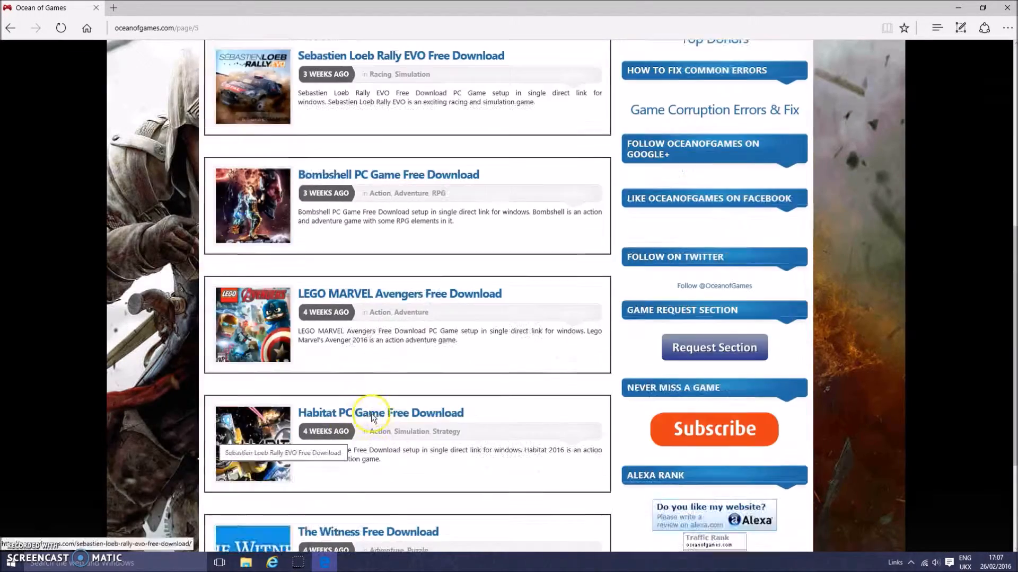
pyautogui.scroll(-3)
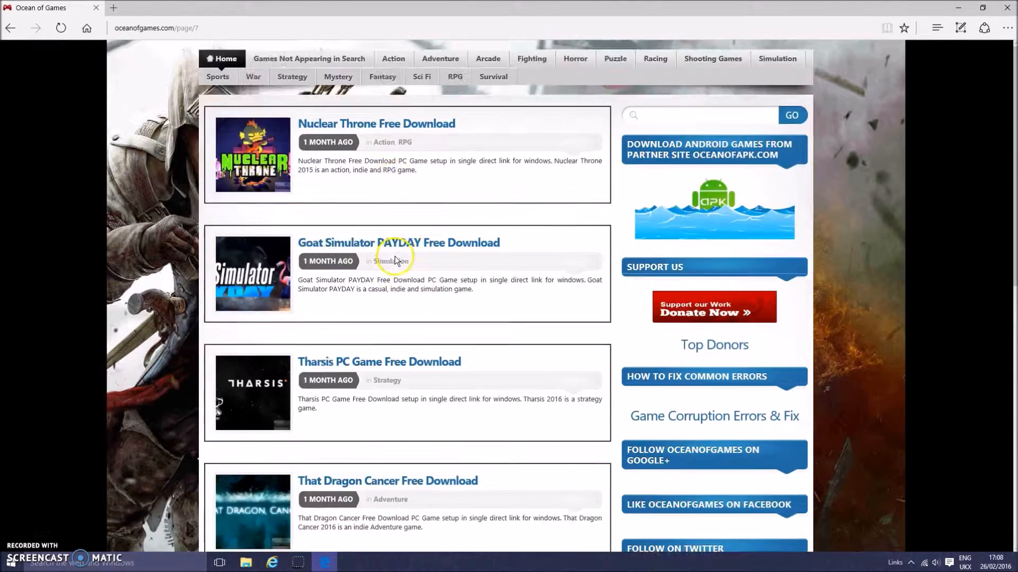
pyautogui.scroll(-3)
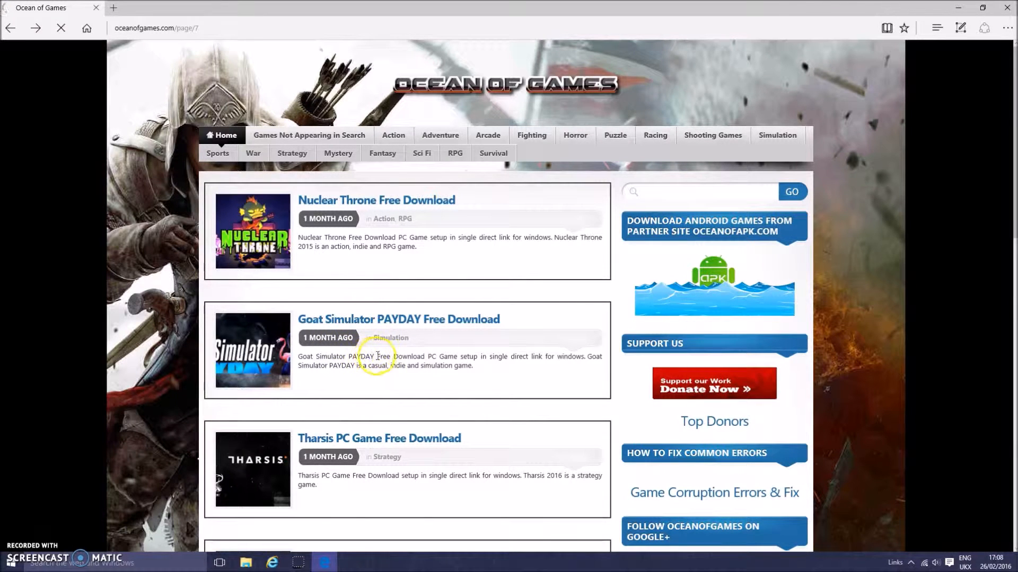
# Open the Goat Simulator PAYDAY page and use its Download button at the bottom
pyautogui.click(398, 319)
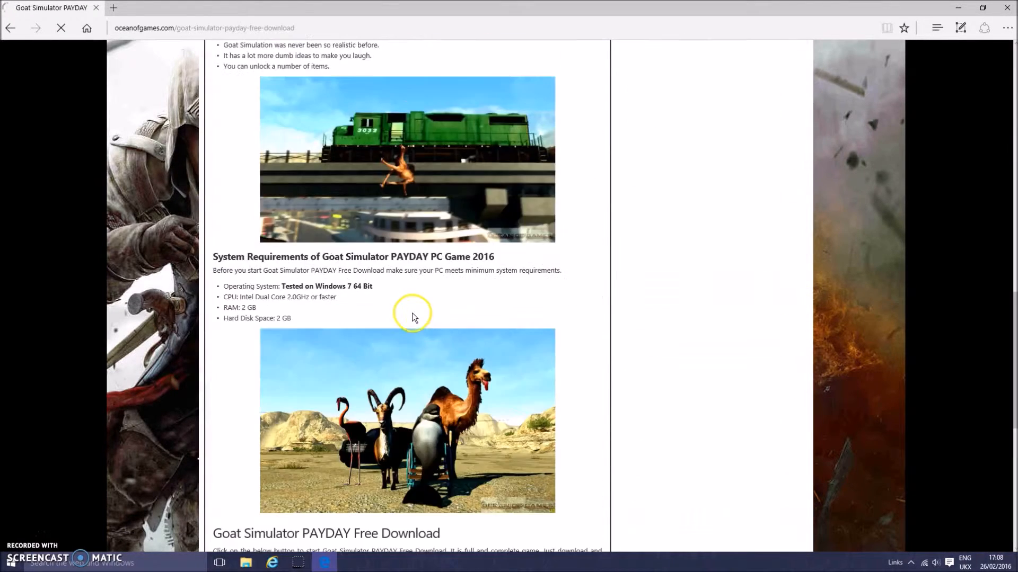
pyautogui.scroll(-3)
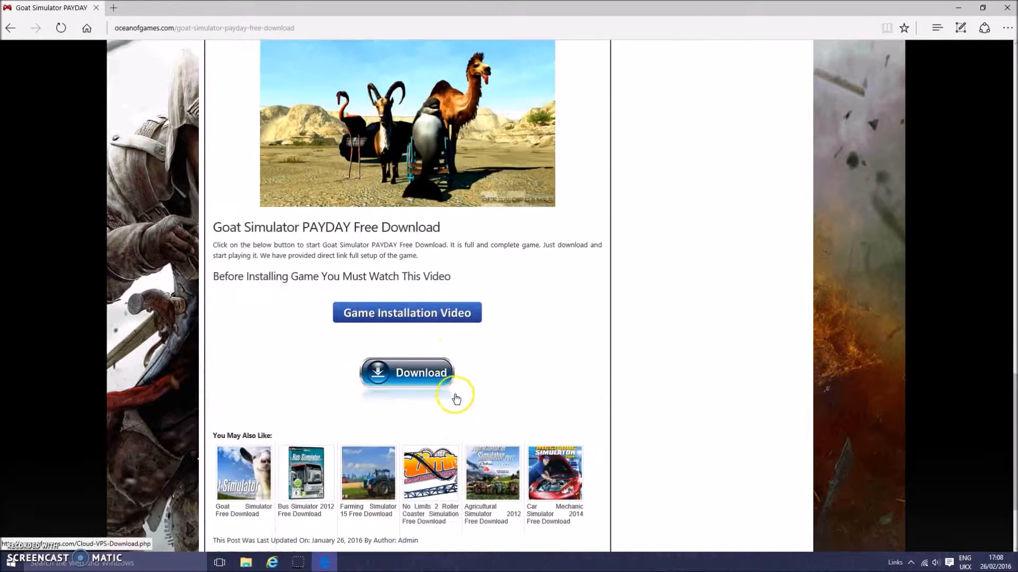
pyautogui.click(407, 373)
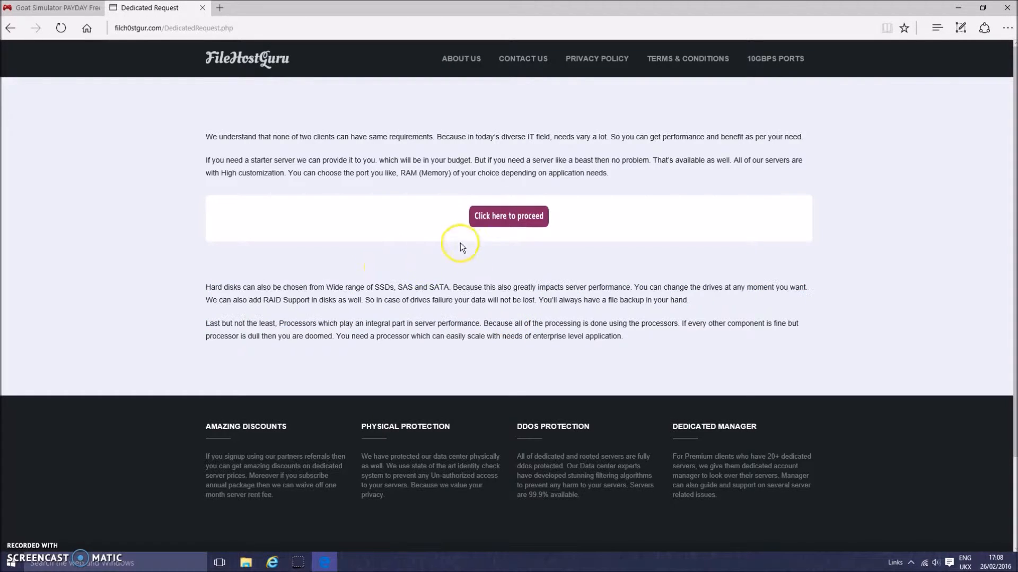
pyautogui.moveTo(524, 220)
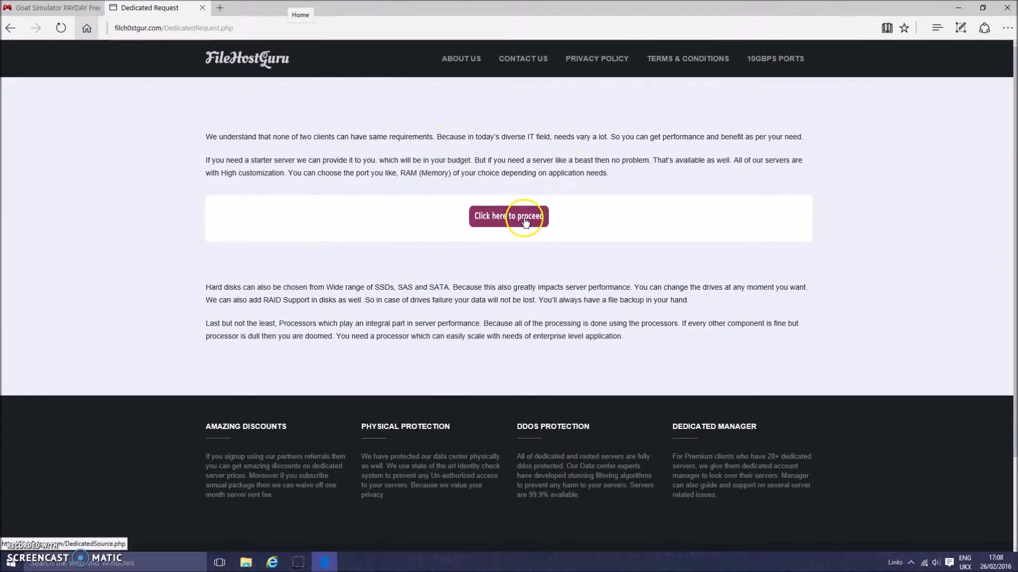
# Proceed through FileHostGuru's Dedicated Source and Performance pages to the Final Step
pyautogui.click(509, 216)
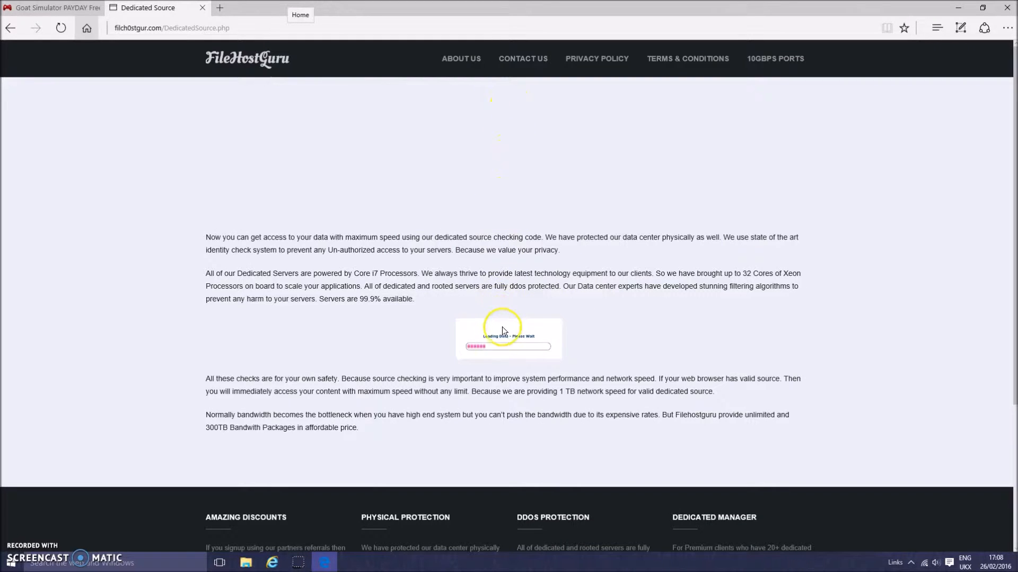
pyautogui.moveTo(458, 333)
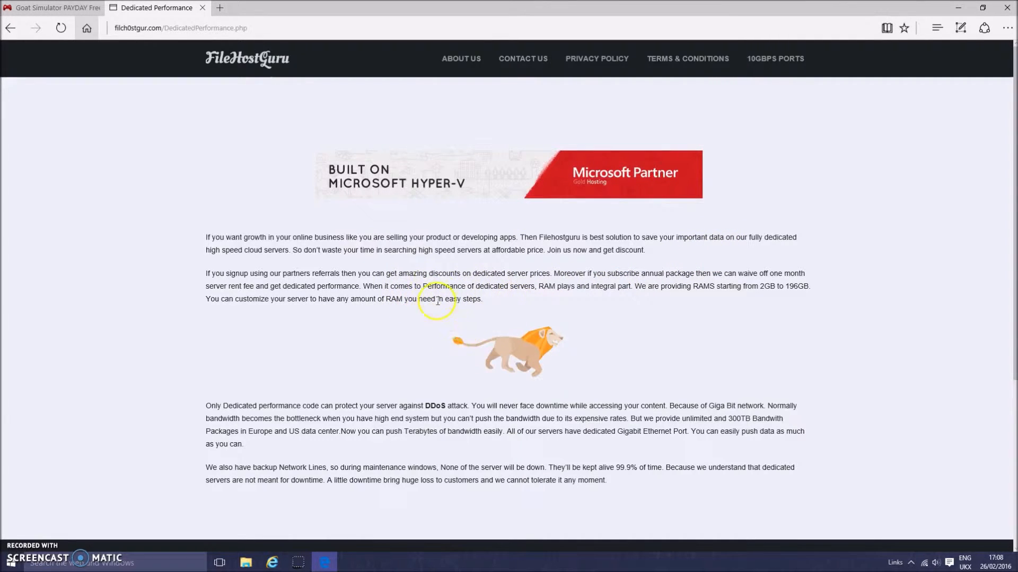
pyautogui.moveTo(431, 351)
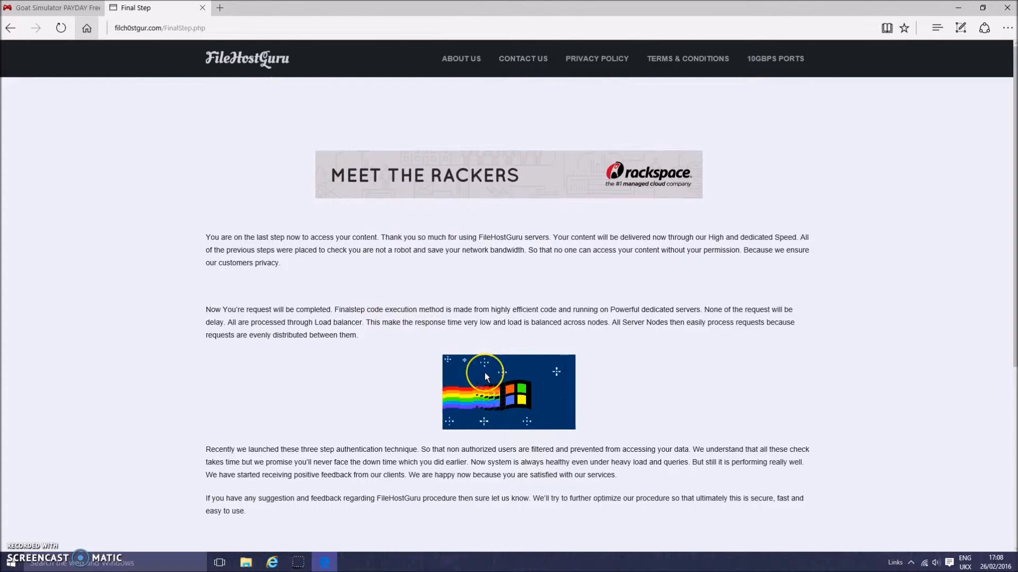
pyautogui.moveTo(503, 350)
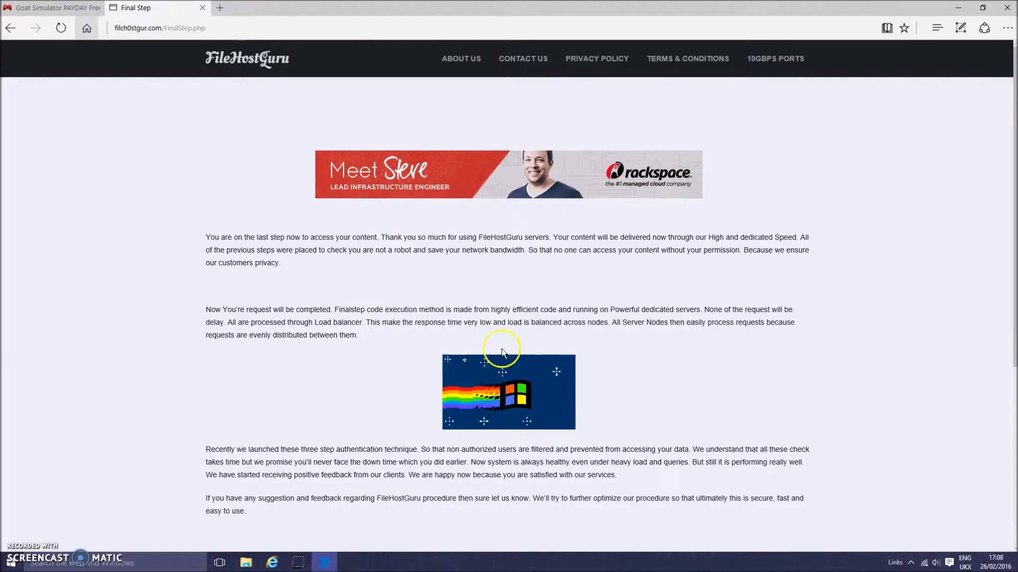
pyautogui.moveTo(225, 322); pyautogui.dragTo(402, 322)
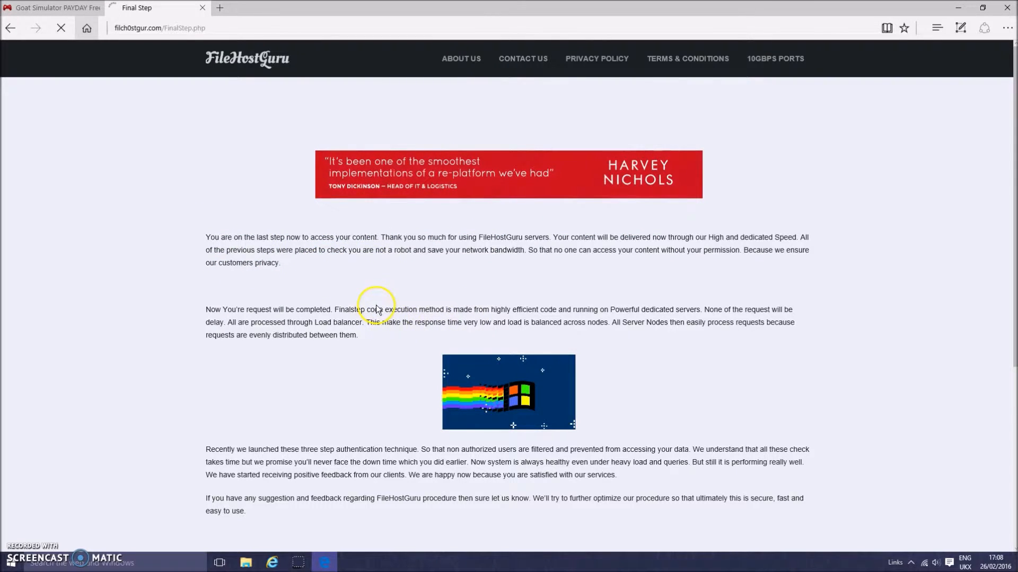
pyautogui.moveTo(566, 348)
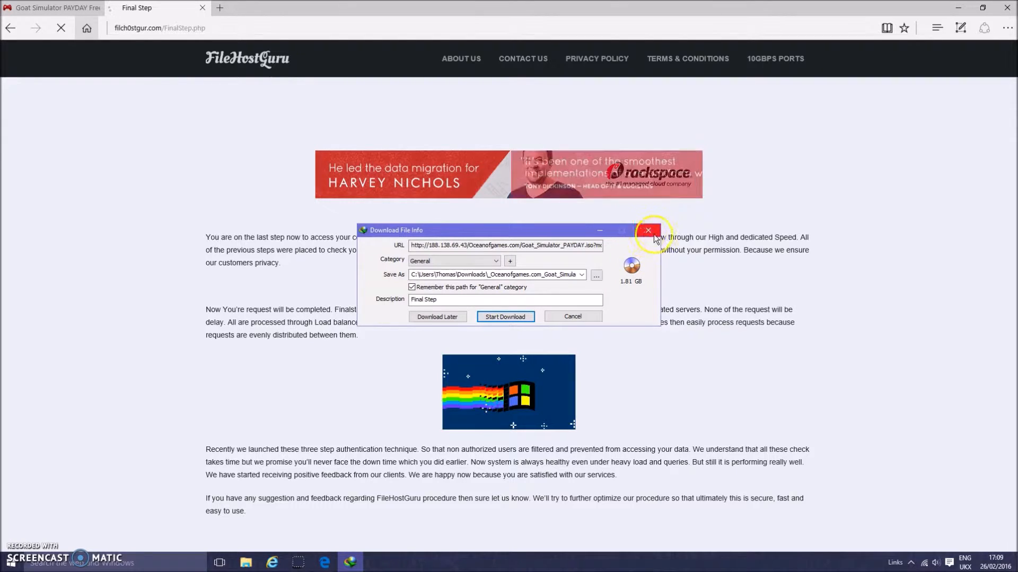
# Dismiss the 1.81 GB Goat Simulator PAYDAY Download File Info window
pyautogui.click(648, 230)
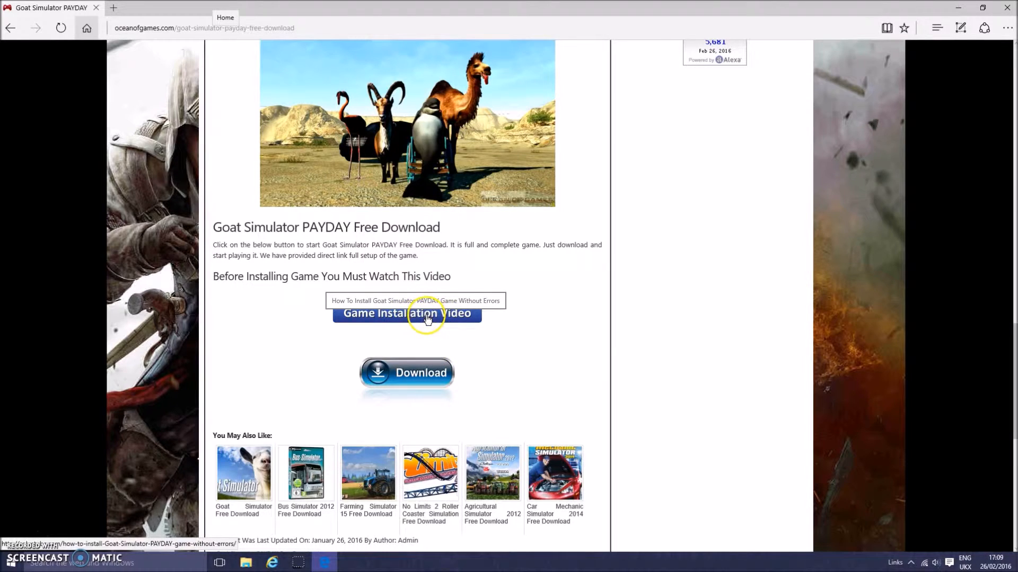
pyautogui.moveTo(564, 342)
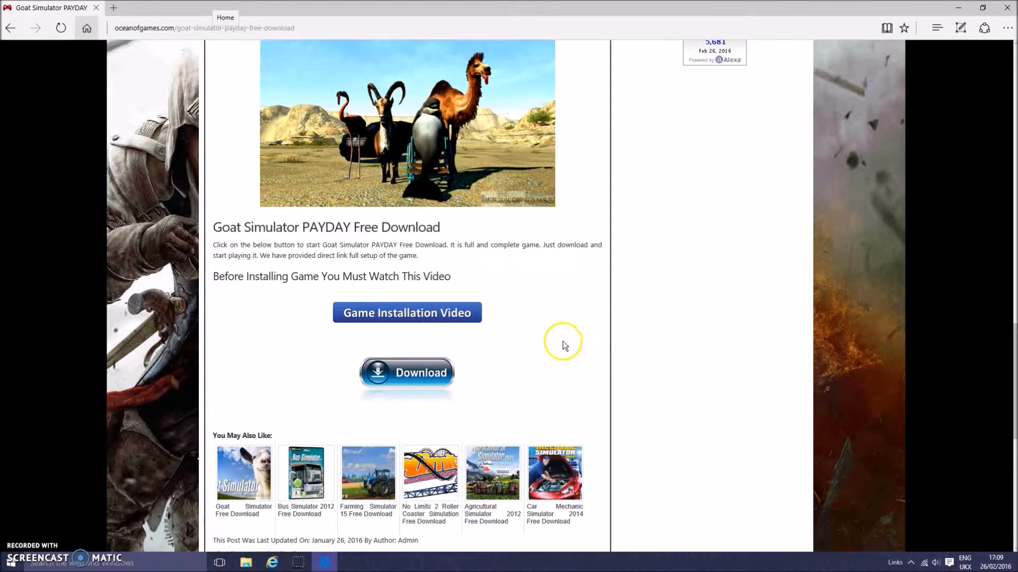
pyautogui.moveTo(250, 346)
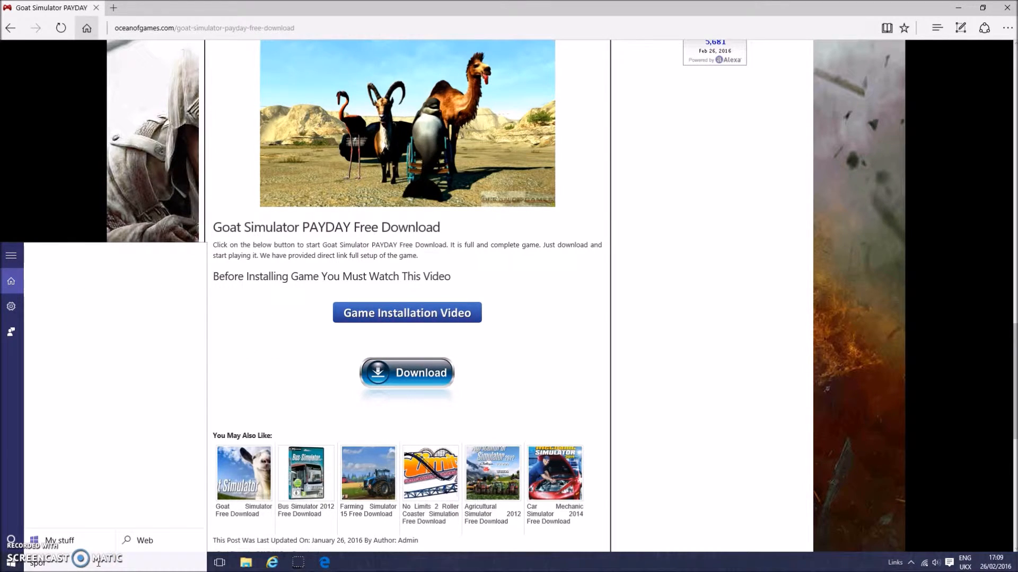
# Go to C: > Users > Thomas > Downloads > Compressed and select The Escapists RAR
pyautogui.write('Spore')
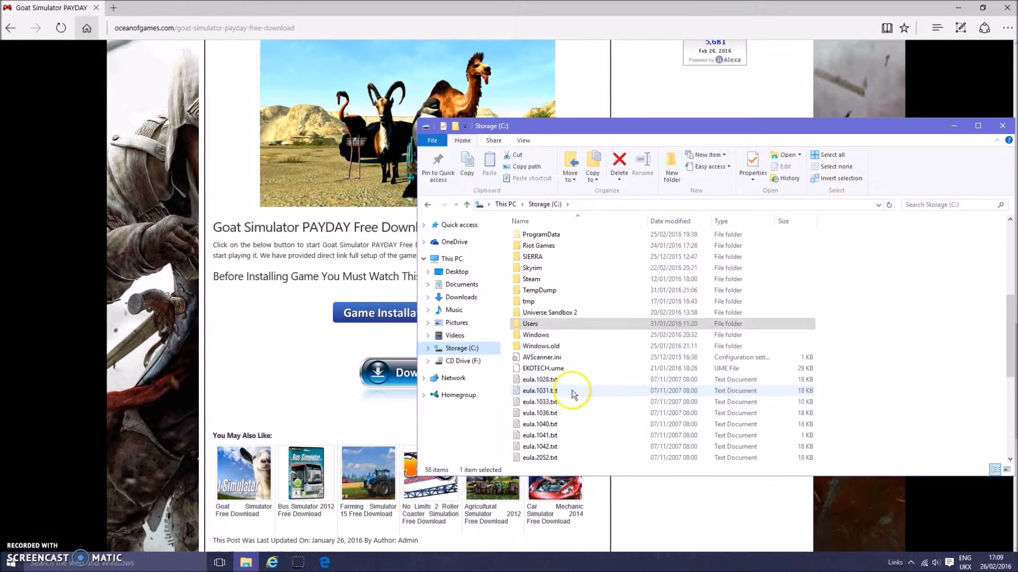
pyautogui.doubleClick(530, 323)
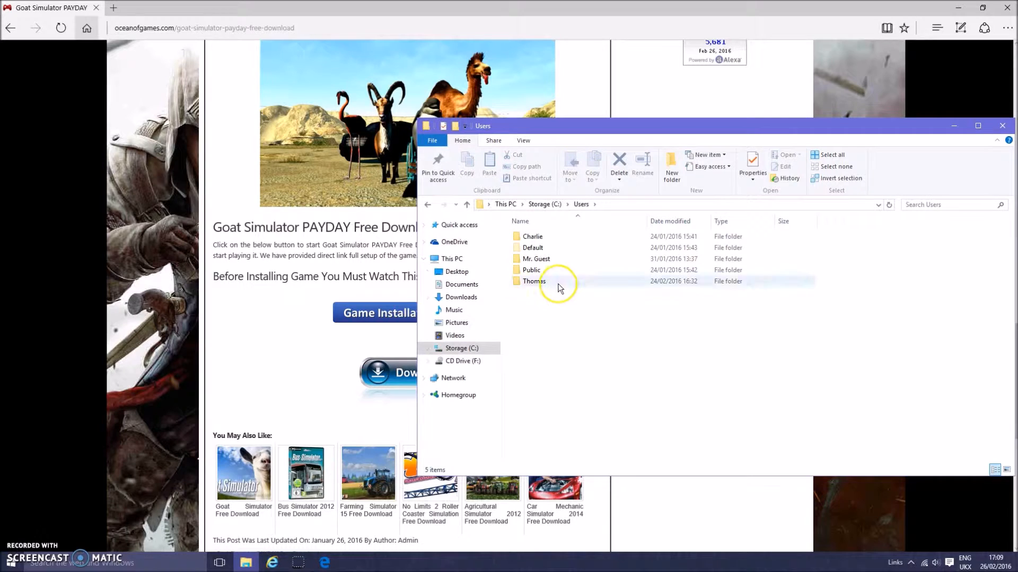
pyautogui.doubleClick(534, 281)
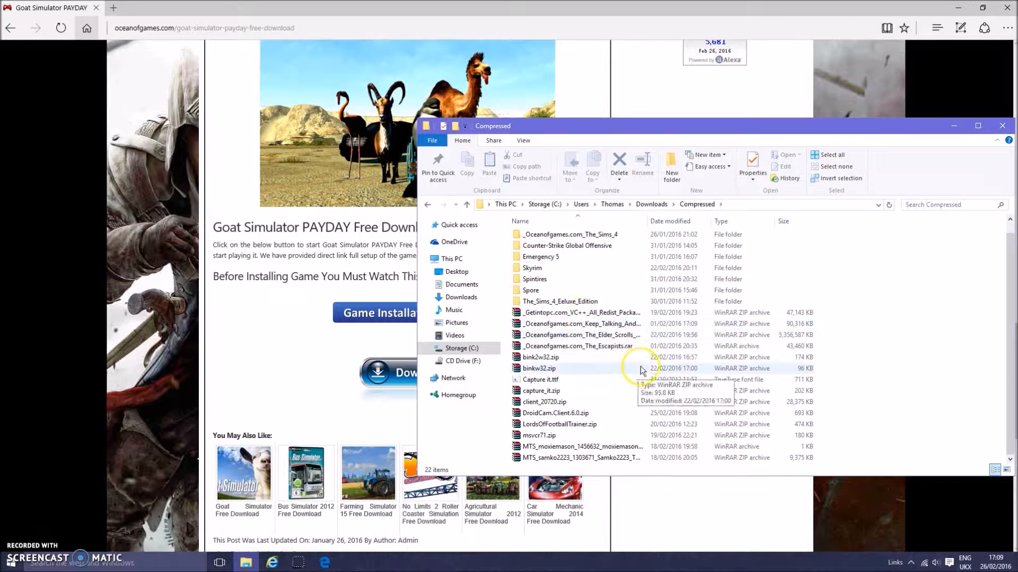
pyautogui.moveTo(616, 337)
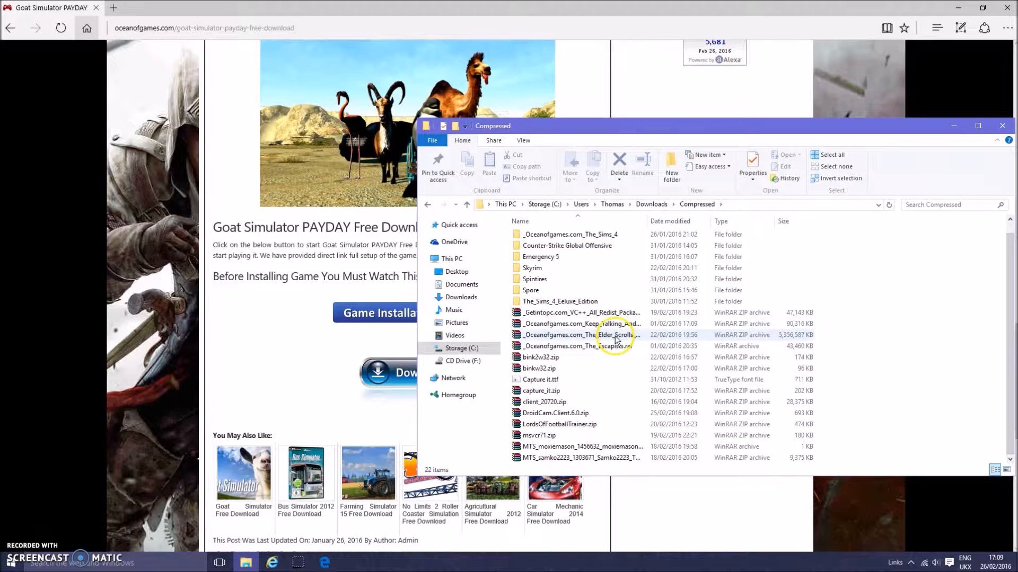
pyautogui.click(600, 346)
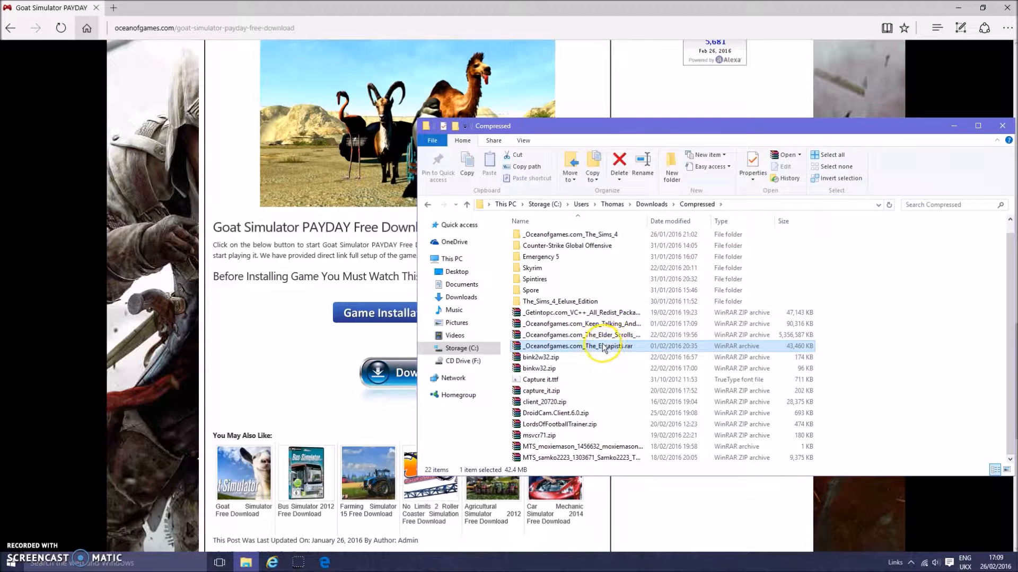
# Preview The Escapists archive, then extract it to _Oceanofgames.com_The_Escapists\
pyautogui.doubleClick(575, 346)
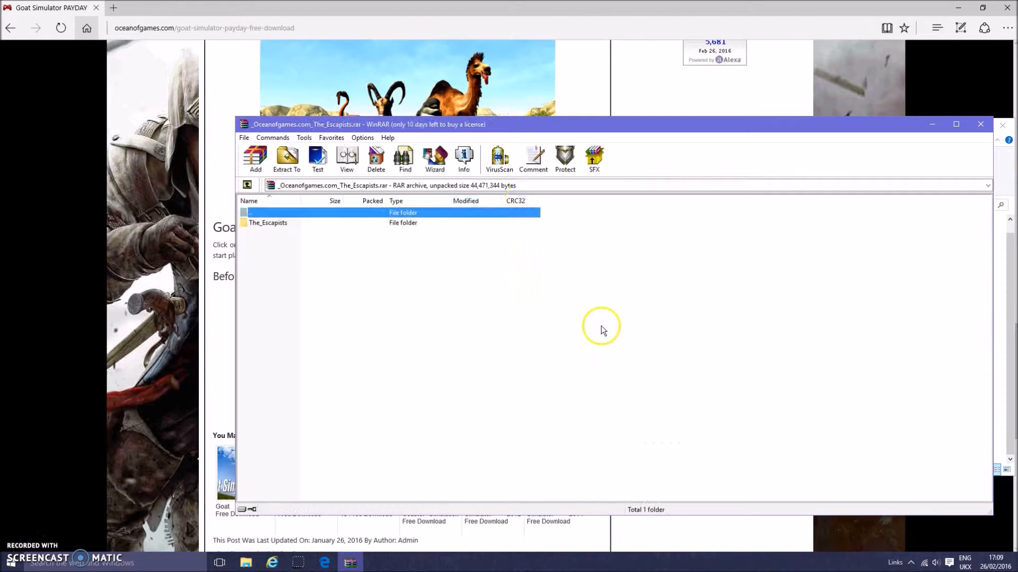
pyautogui.doubleClick(268, 223)
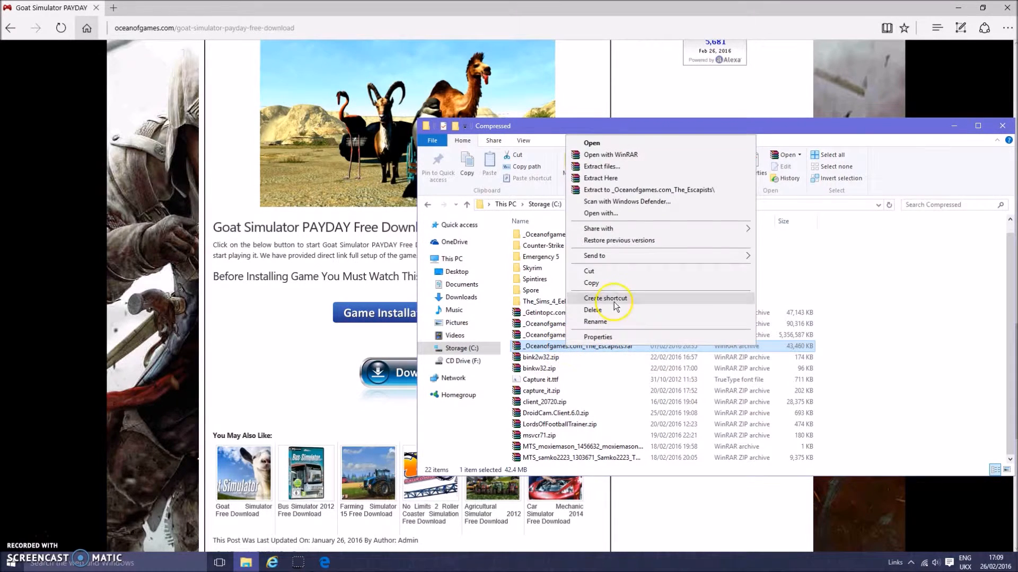
pyautogui.moveTo(673, 197)
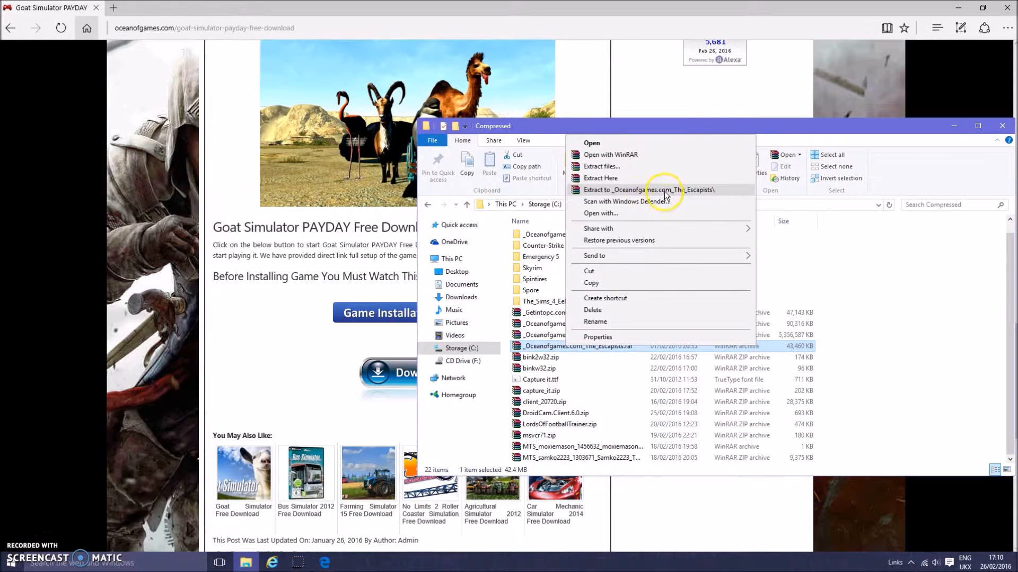
pyautogui.click(656, 189)
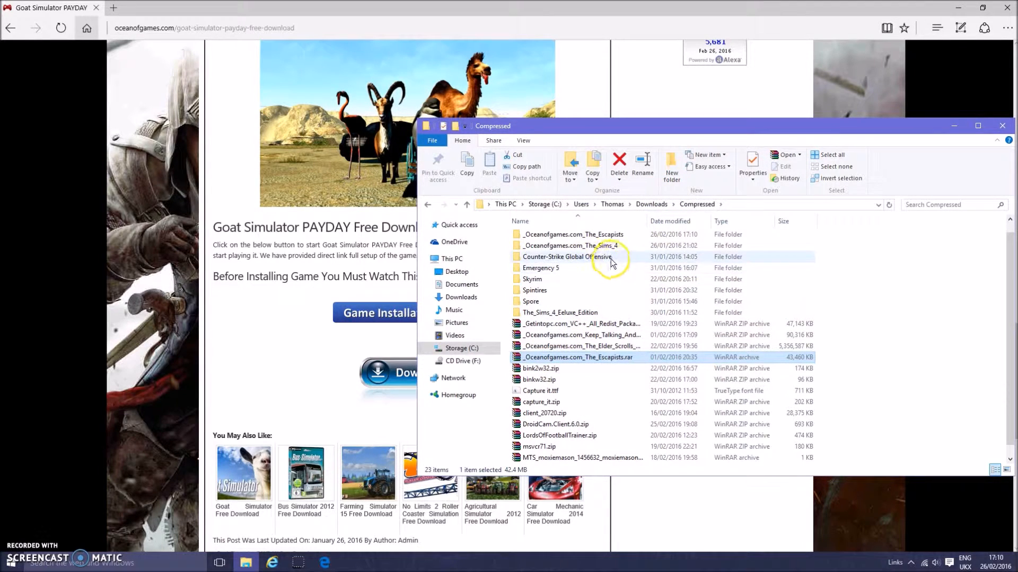
# Extract The_Escapists.zip with WinRAR and open the extracted The_Escapists folder
pyautogui.doubleClick(571, 235)
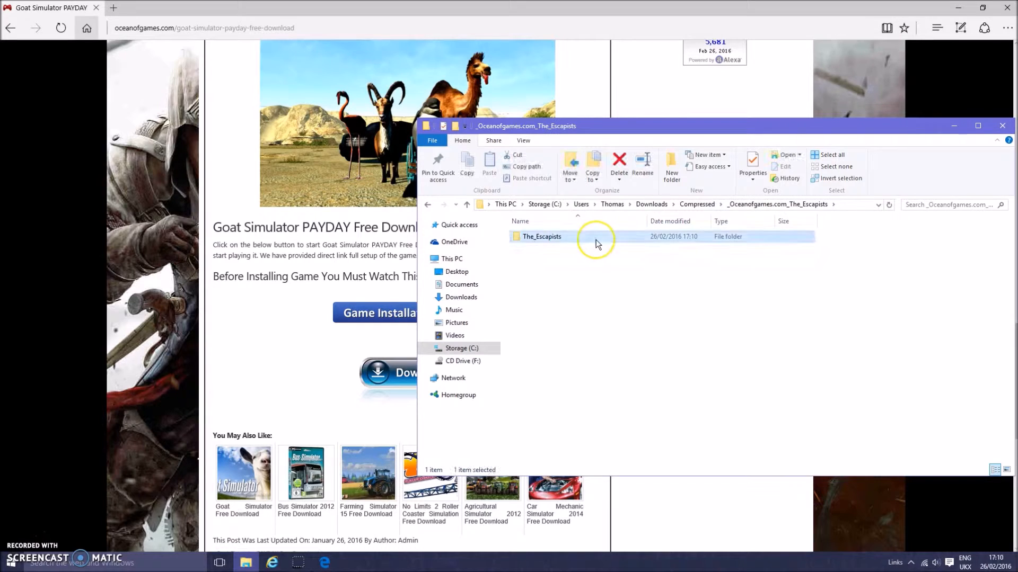
pyautogui.doubleClick(542, 236)
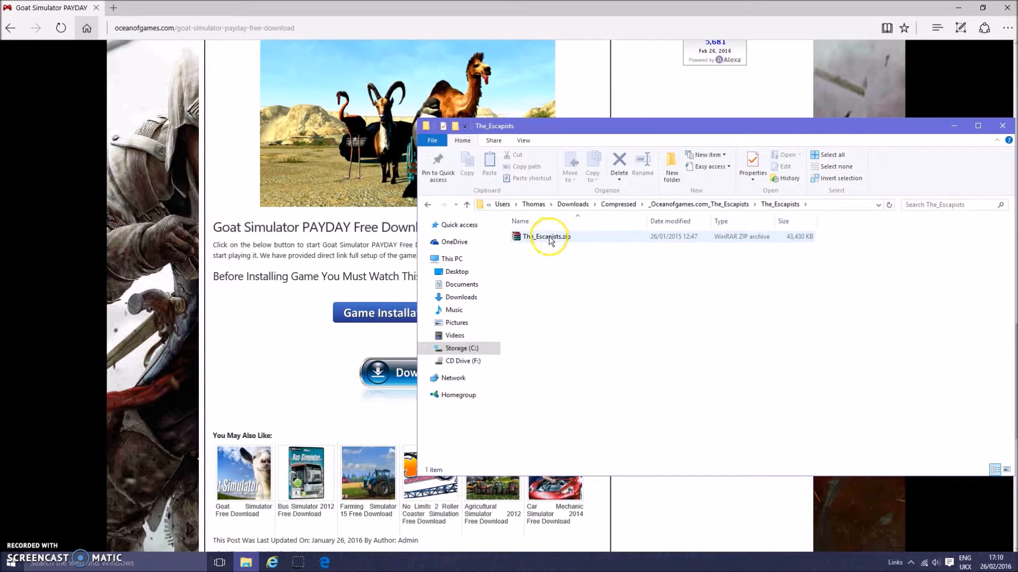
pyautogui.rightClick(545, 237)
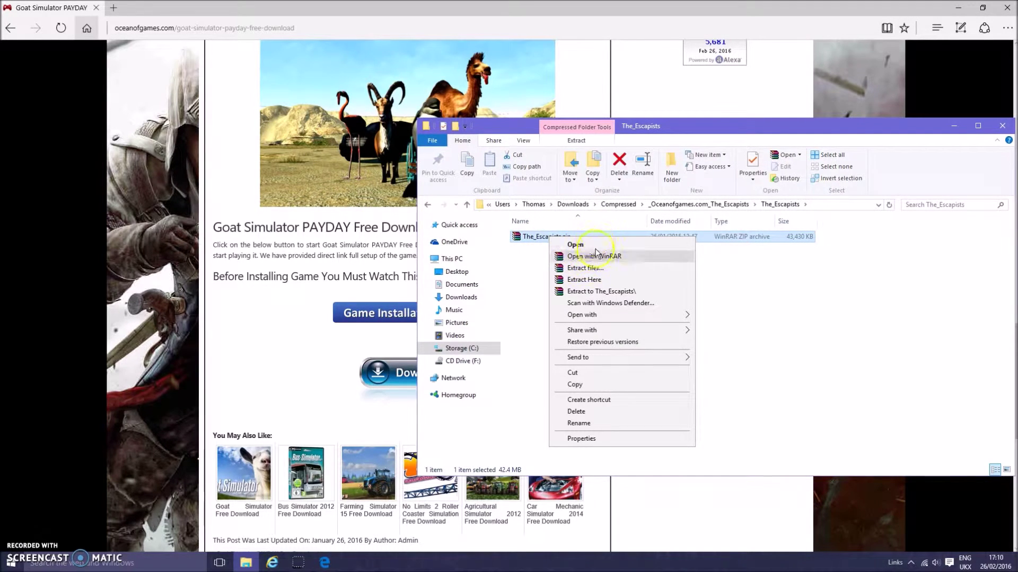
pyautogui.click(583, 267)
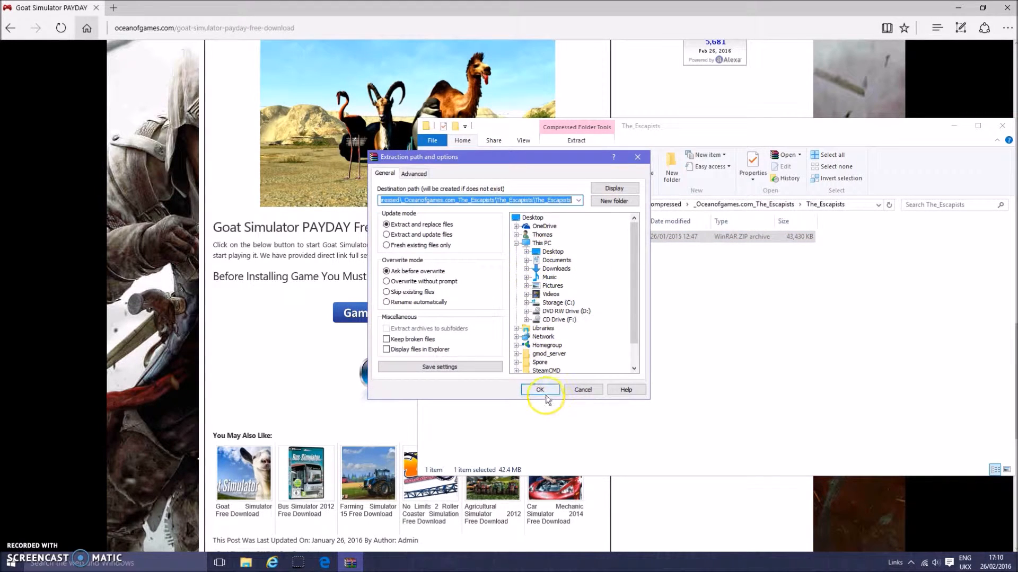
pyautogui.click(540, 389)
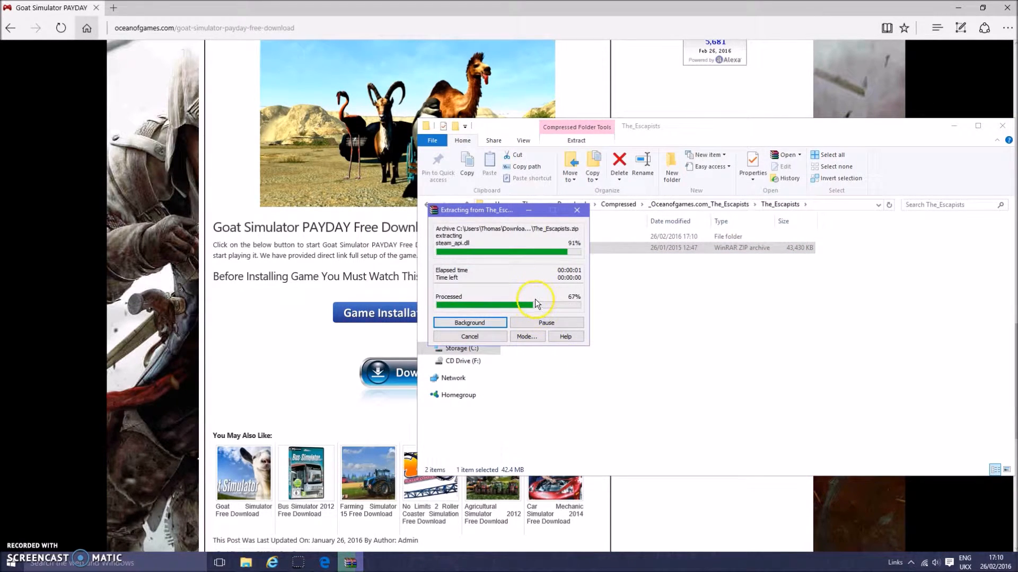
pyautogui.moveTo(615, 300)
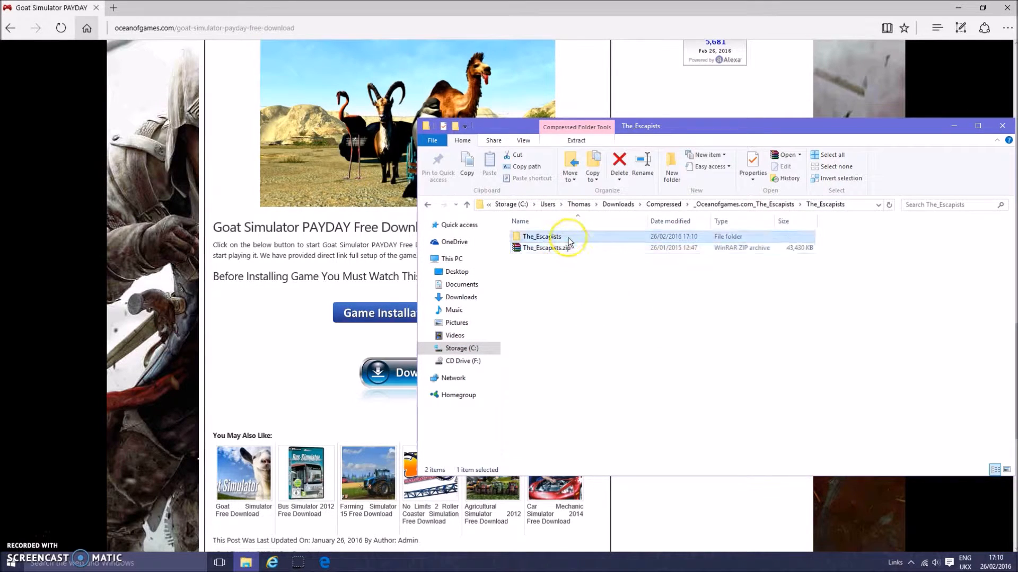
pyautogui.doubleClick(541, 237)
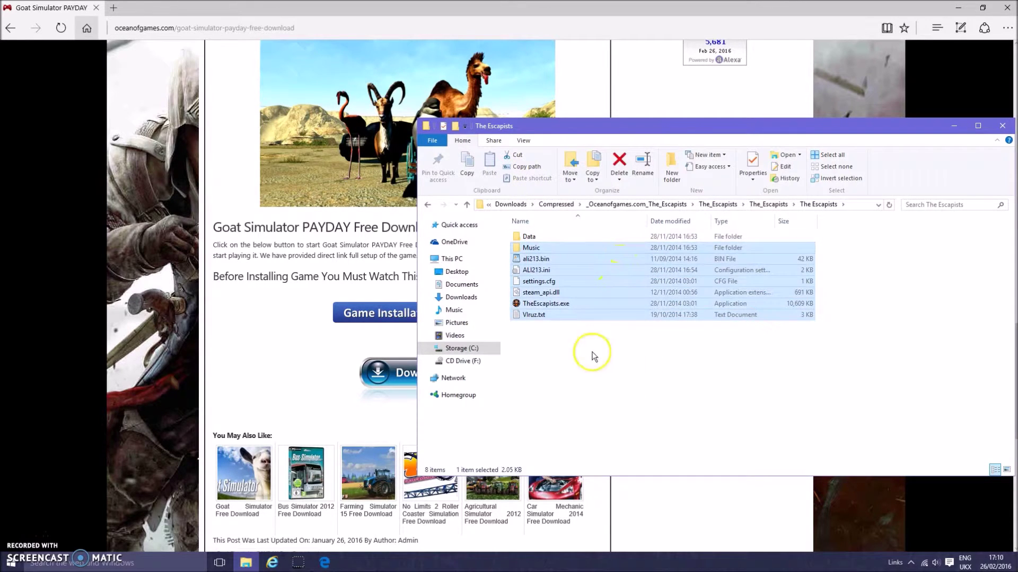
pyautogui.doubleClick(534, 315)
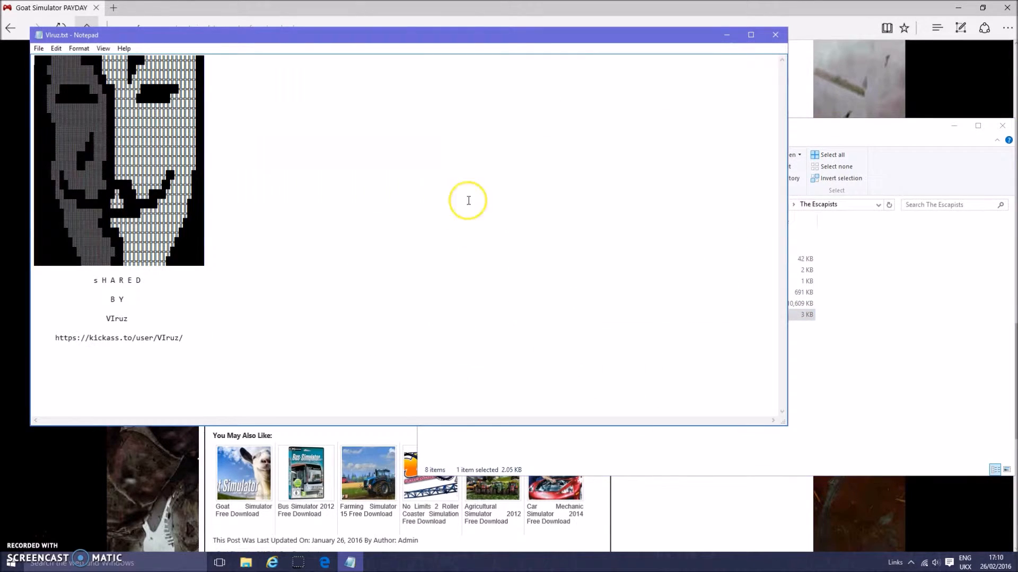
pyautogui.moveTo(95, 280); pyautogui.dragTo(183, 338)
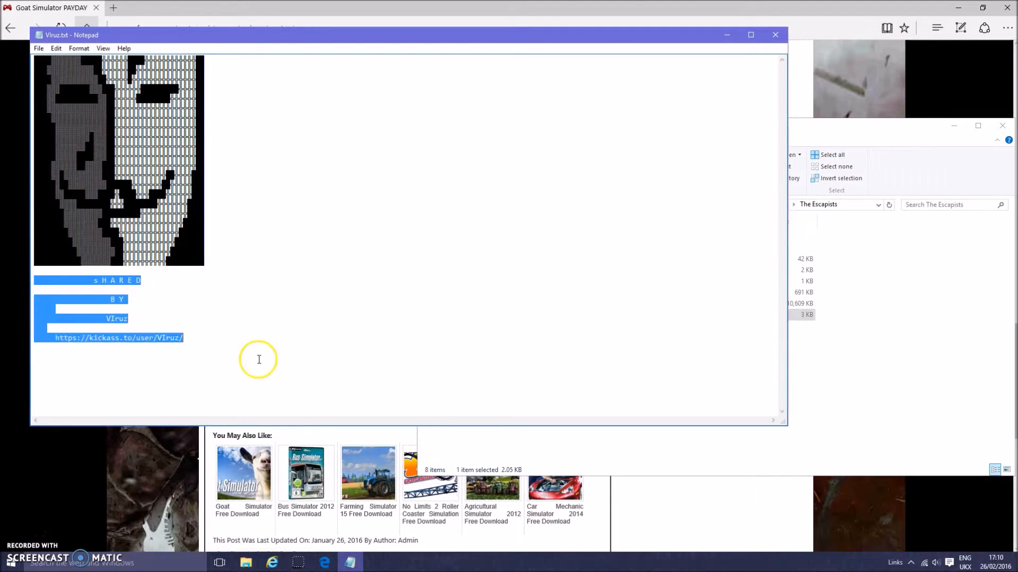
pyautogui.click(775, 36)
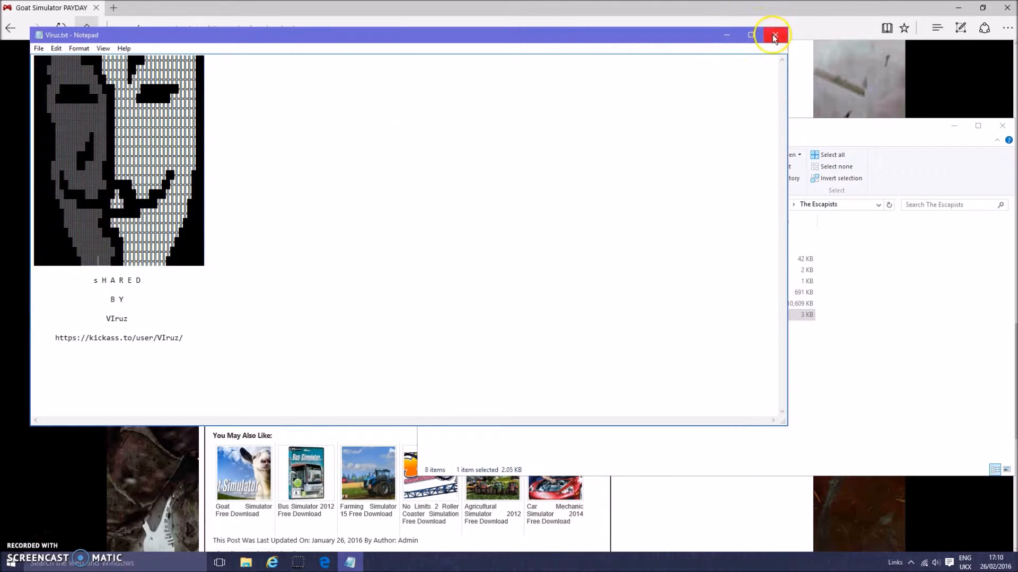
pyautogui.click(774, 35)
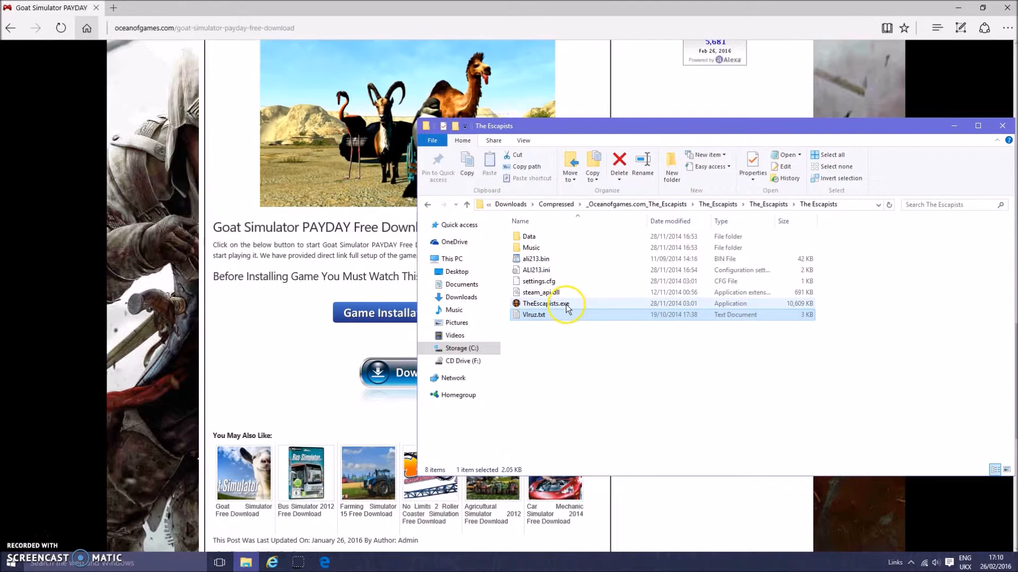
# Run TheEscapists.exe as administrator to reach the alpha v0.799 title menu
pyautogui.click(533, 314)
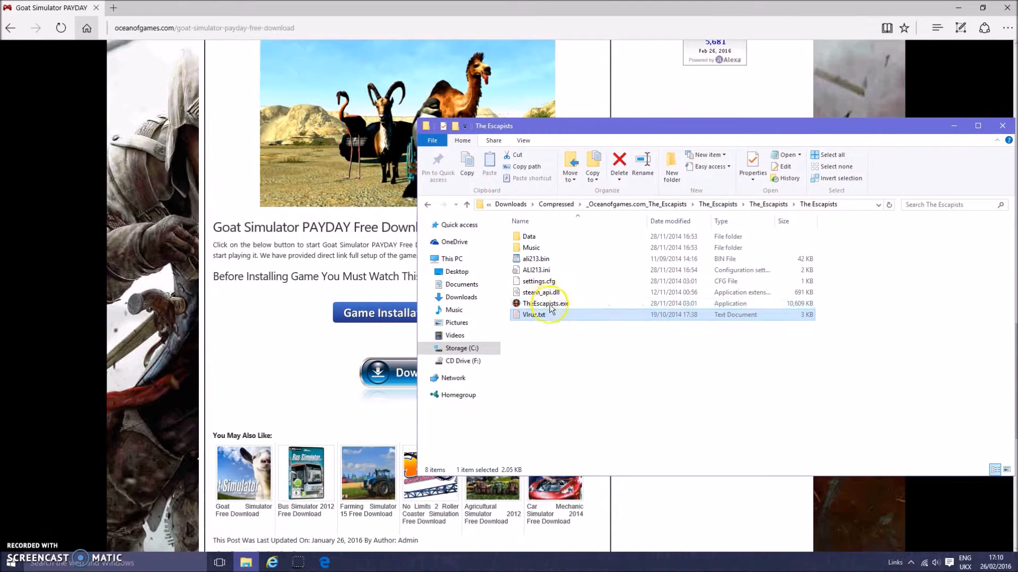
pyautogui.rightClick(545, 303)
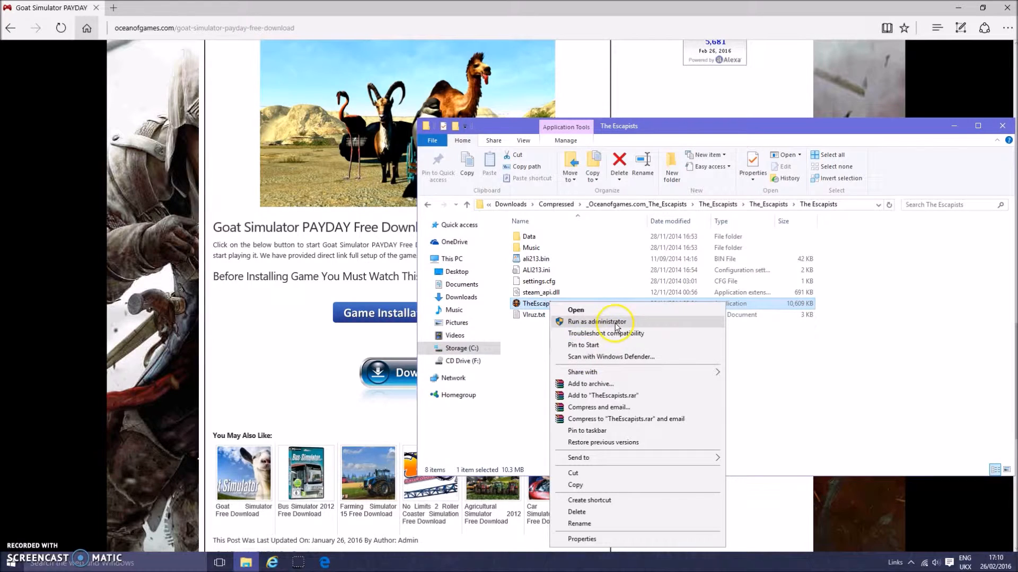
pyautogui.click(603, 322)
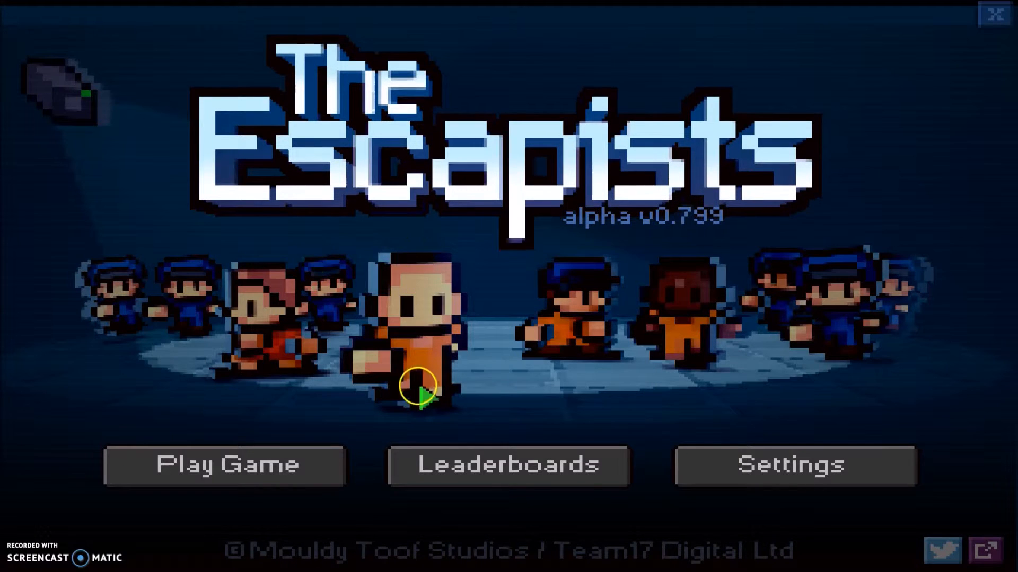
# Start a new game at the Center Perks prison from the Play Game menu
pyautogui.click(223, 466)
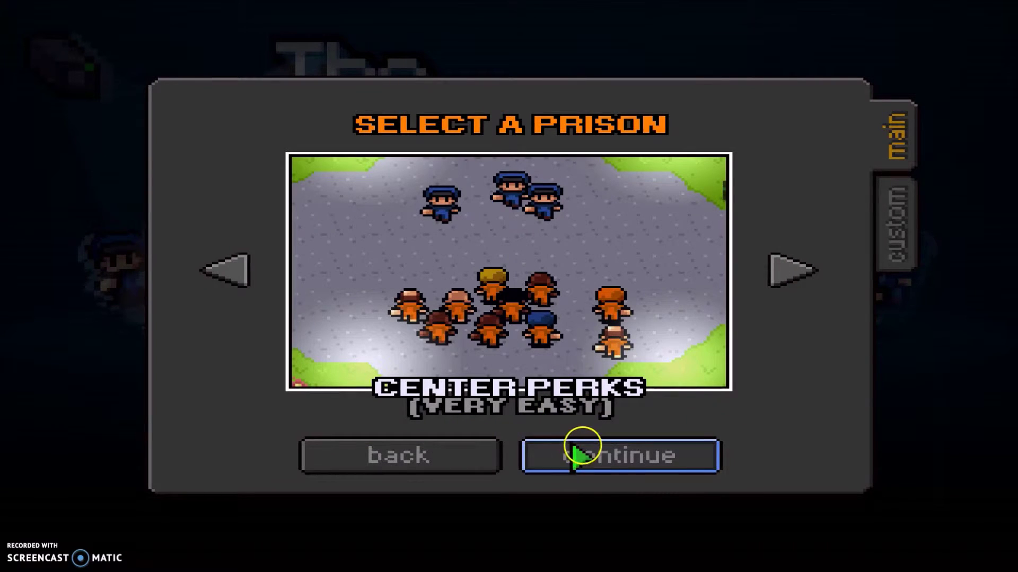
pyautogui.click(619, 456)
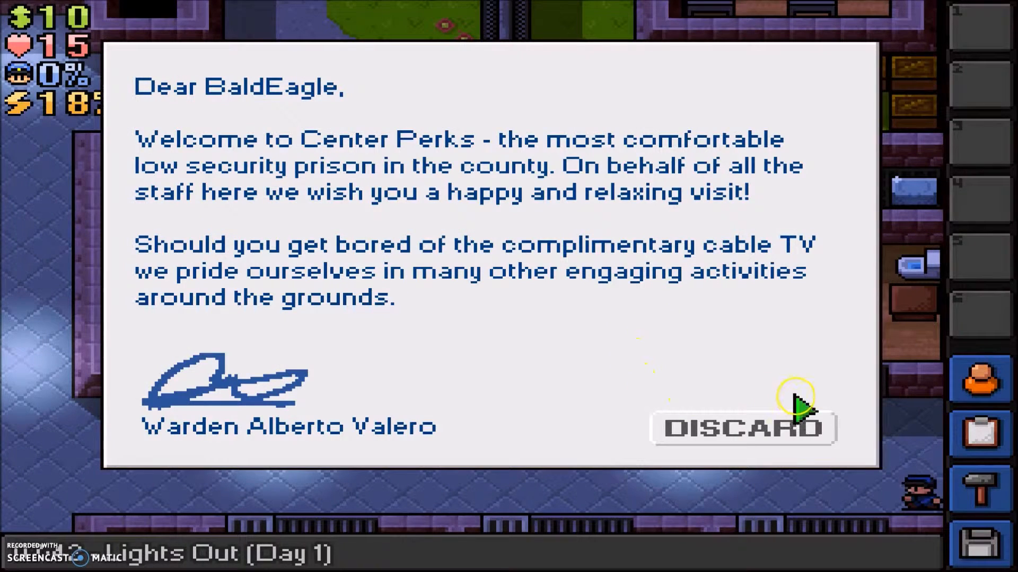
# Discard the warden's letter, play until Day 1 Morning Rollcall, then pause and quit
pyautogui.click(742, 429)
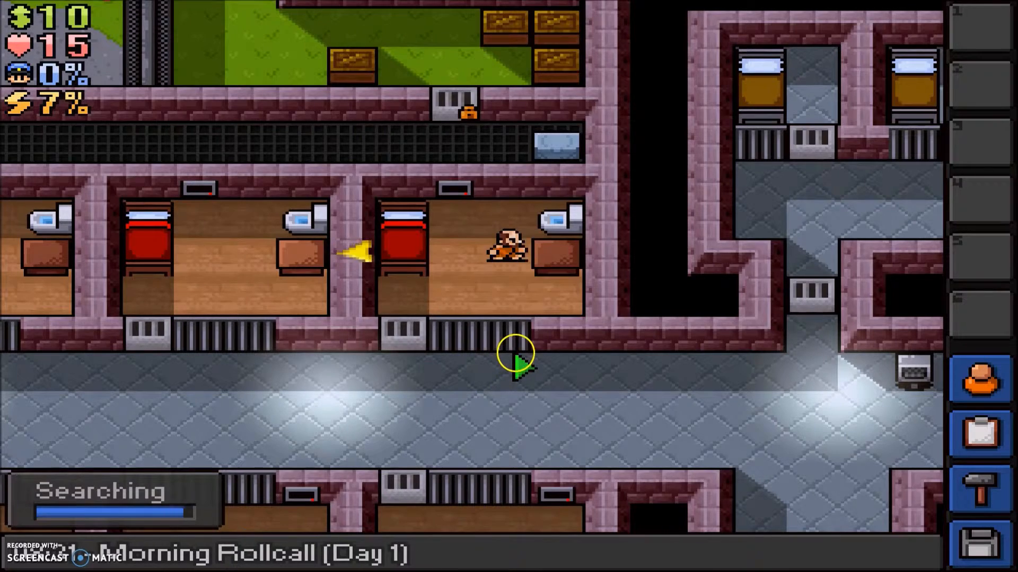
pyautogui.click(518, 365)
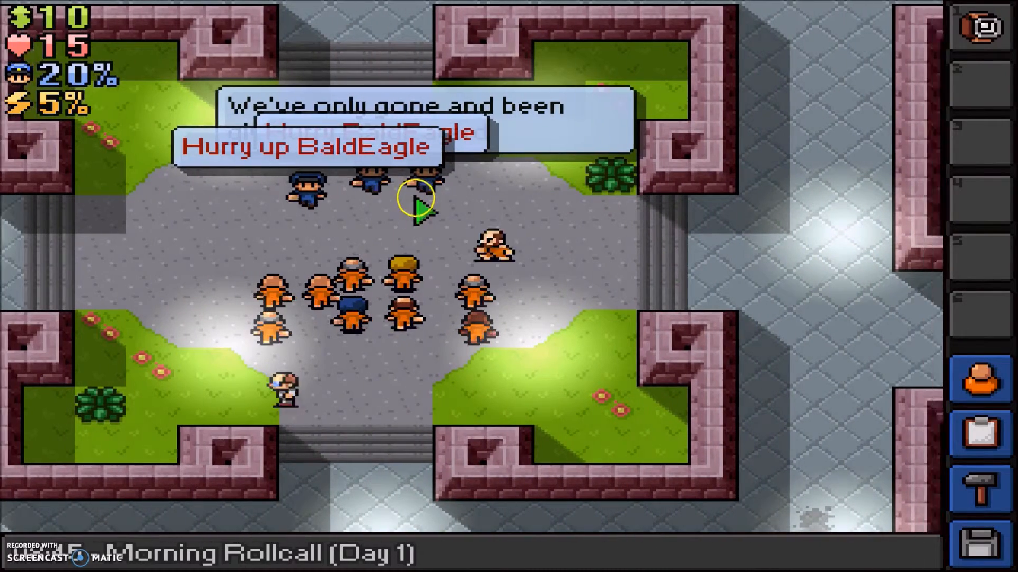
pyautogui.press('Escape')
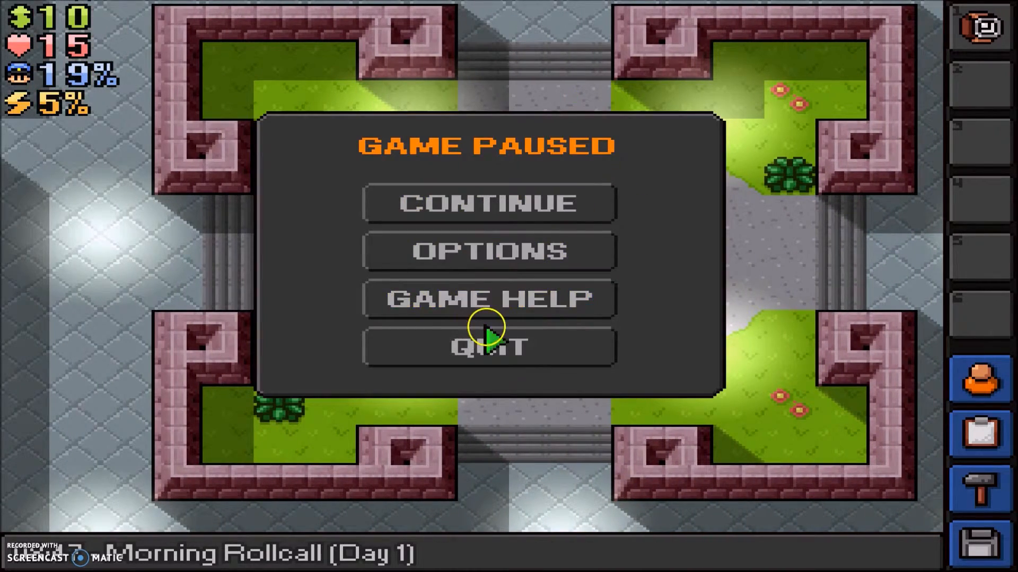
pyautogui.click(490, 347)
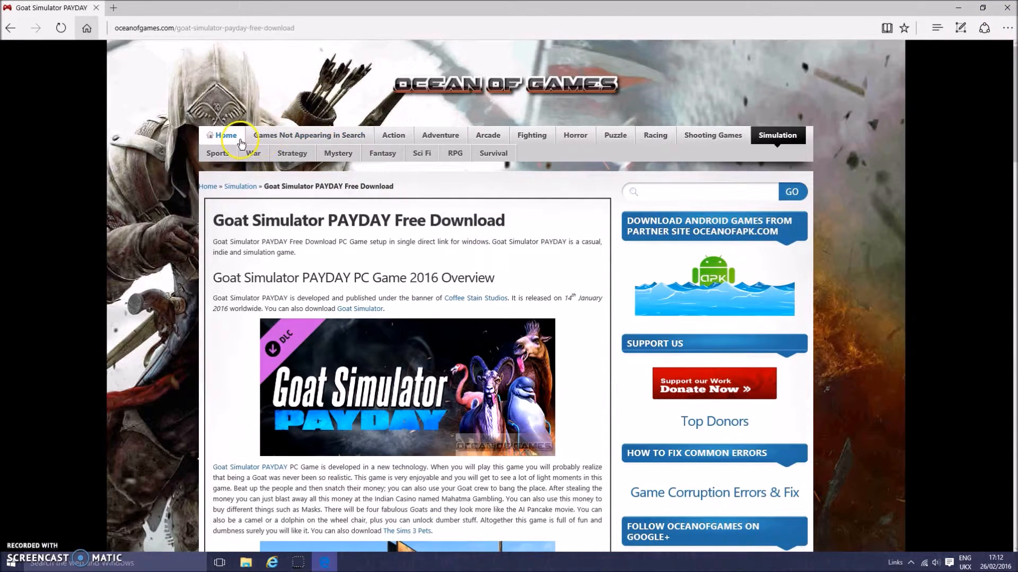
# Go to the Ocean of Games home page and select the site search box
pyautogui.click(226, 135)
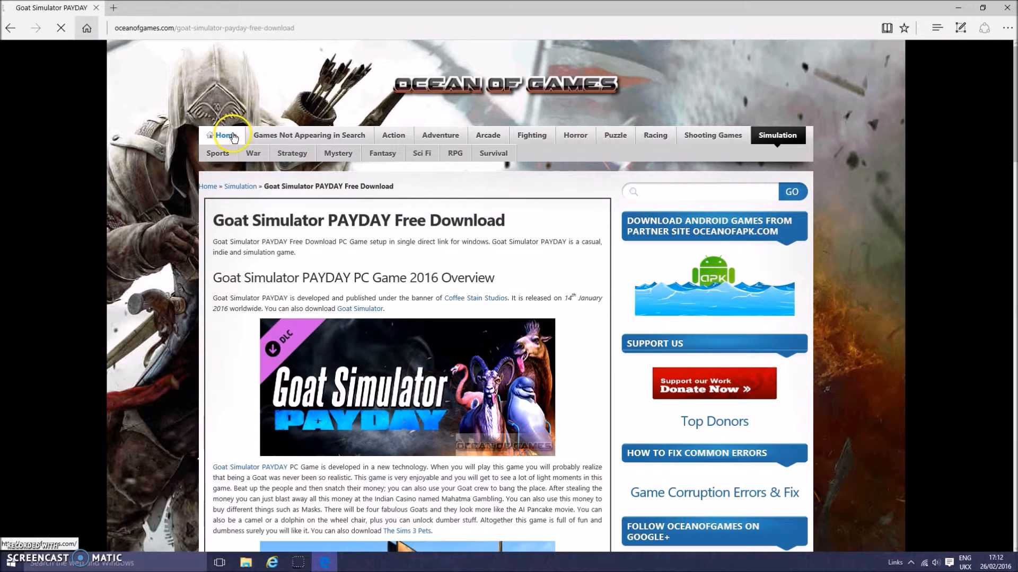
pyautogui.click(226, 135)
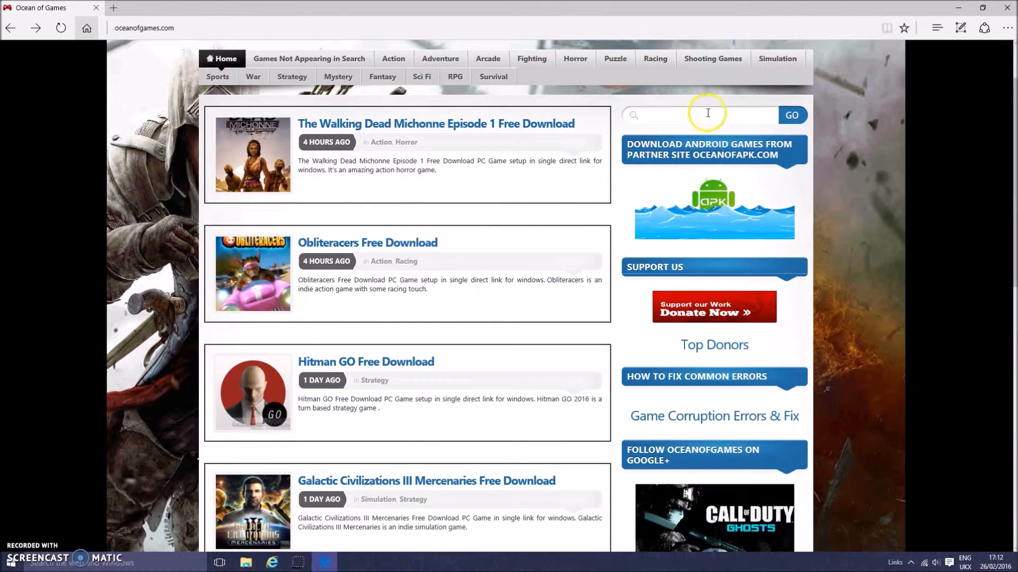
pyautogui.click(707, 115)
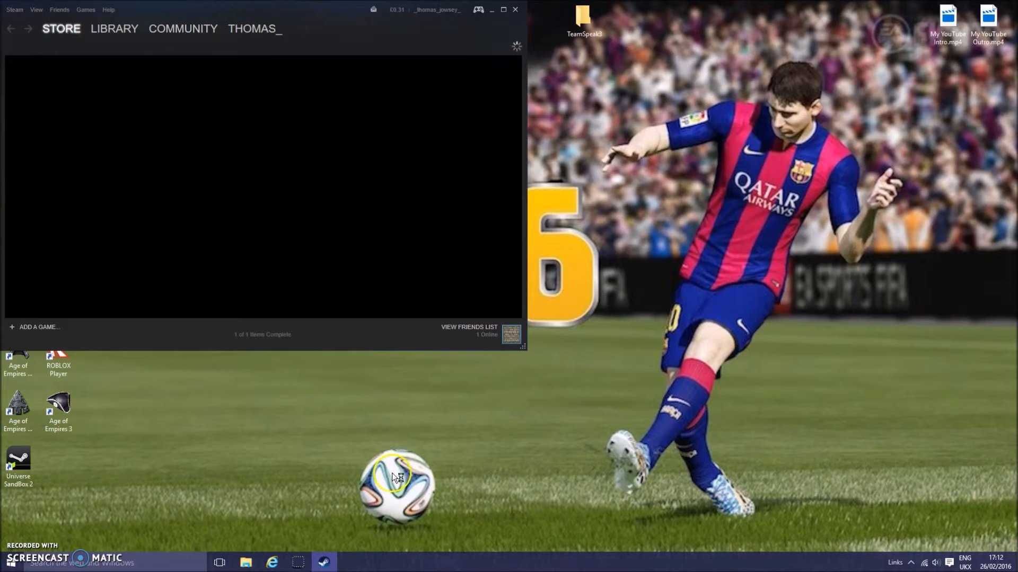
pyautogui.moveTo(559, 58)
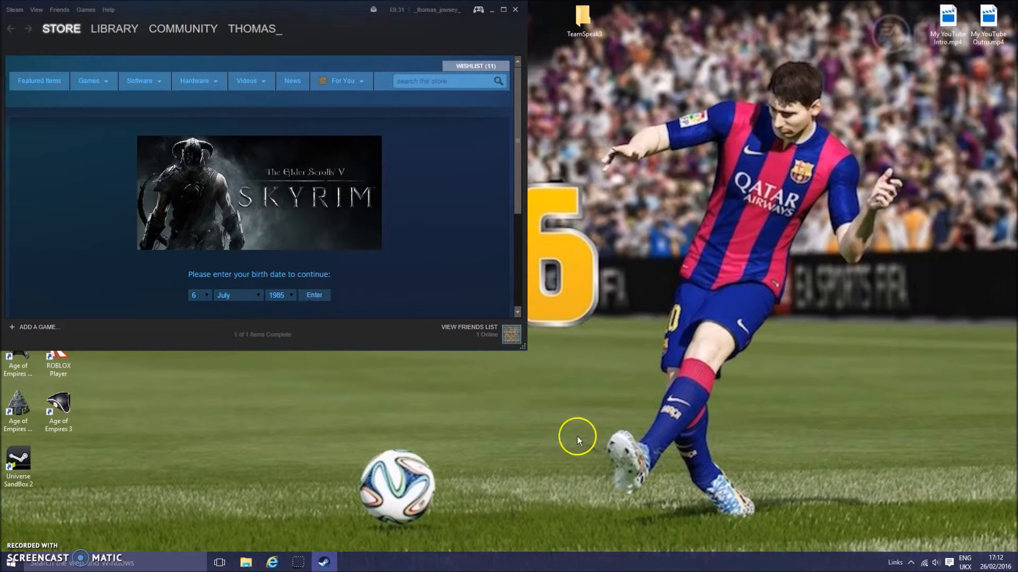
# Pass the birth-date check and scroll The Elder Scrolls V: Skyrim store page
pyautogui.click(314, 295)
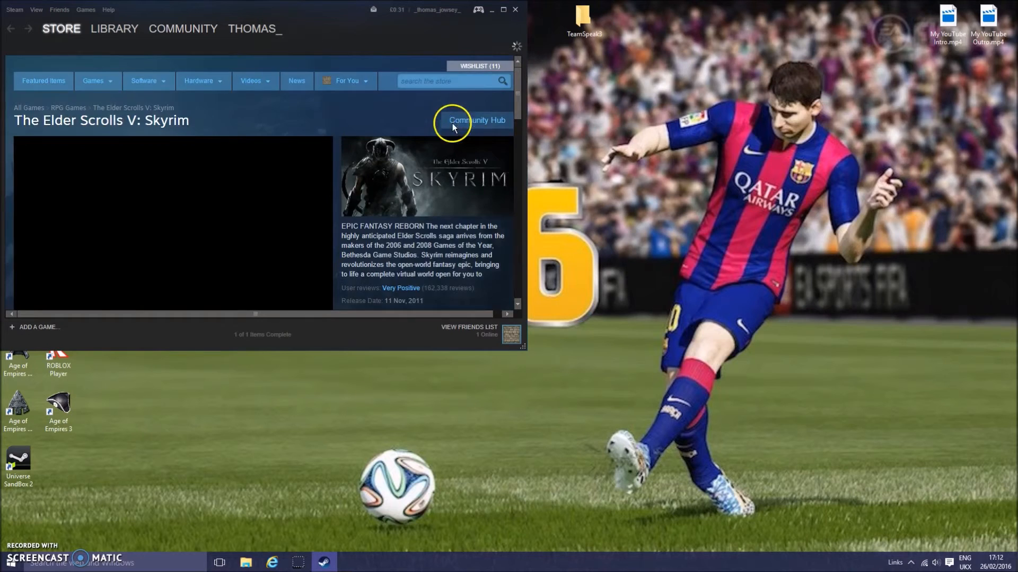
pyautogui.scroll(-3)
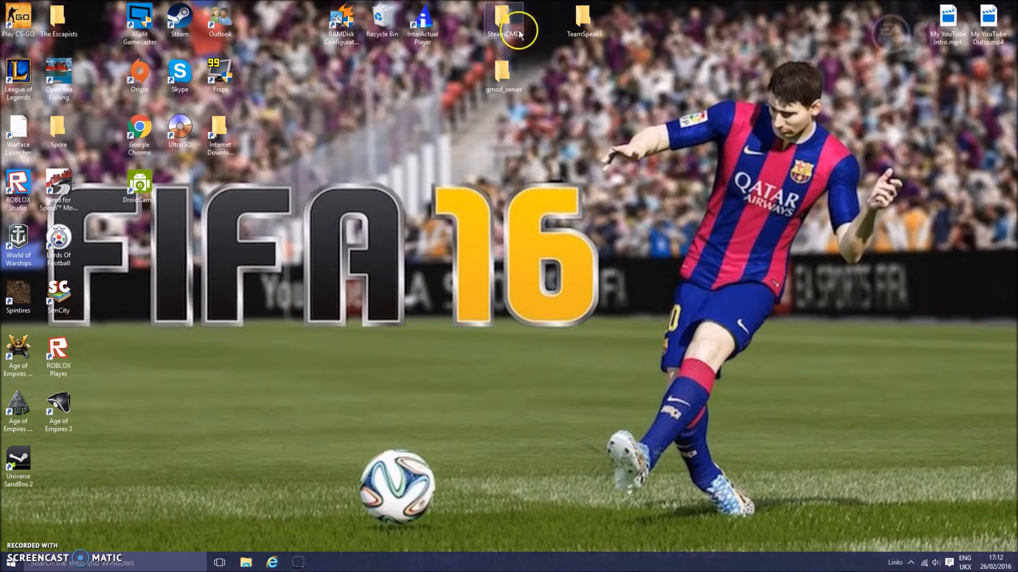
pyautogui.moveTo(785, 263)
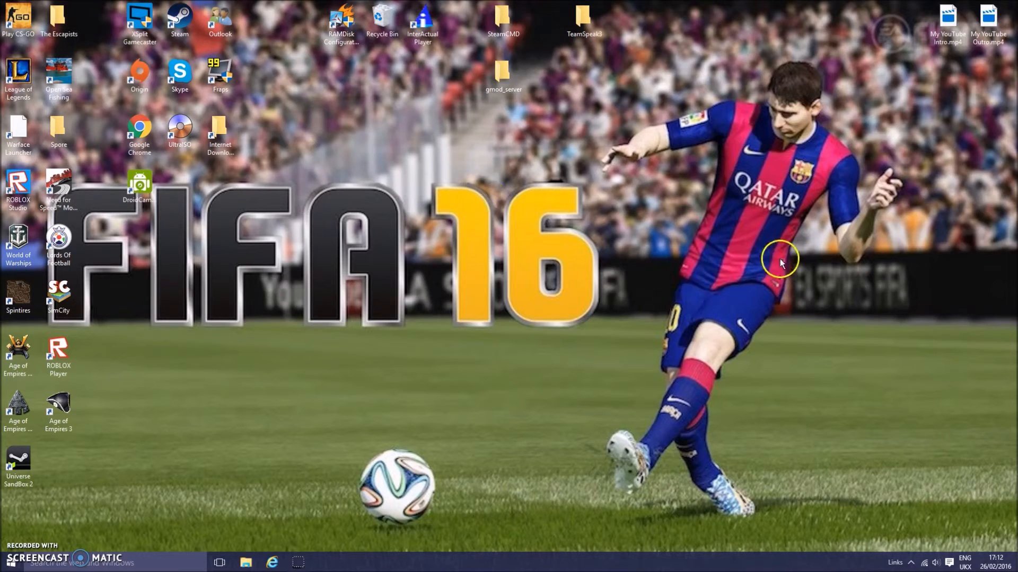
pyautogui.moveTo(297, 157)
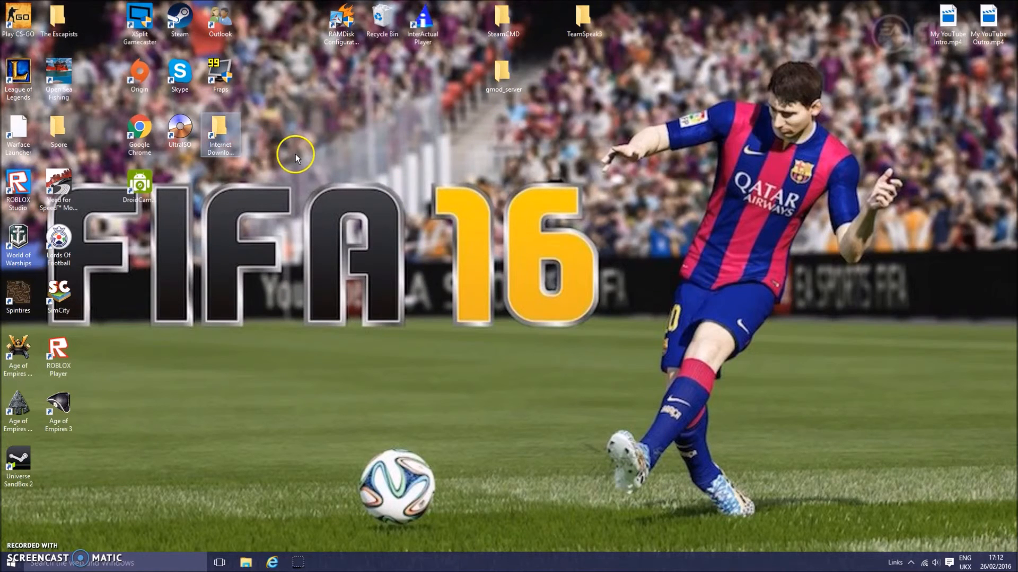
pyautogui.moveTo(46, 535)
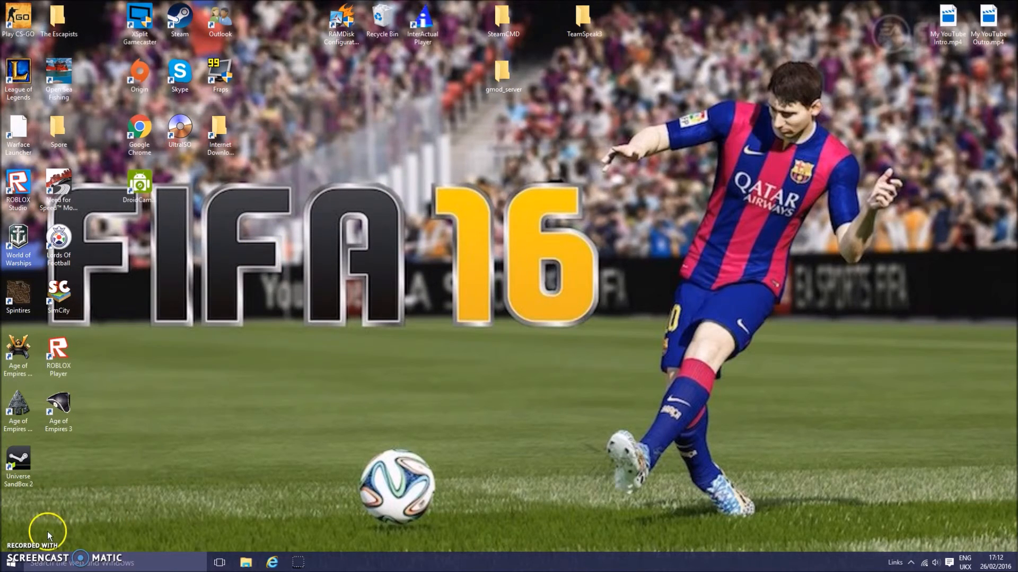
pyautogui.moveTo(62, 489)
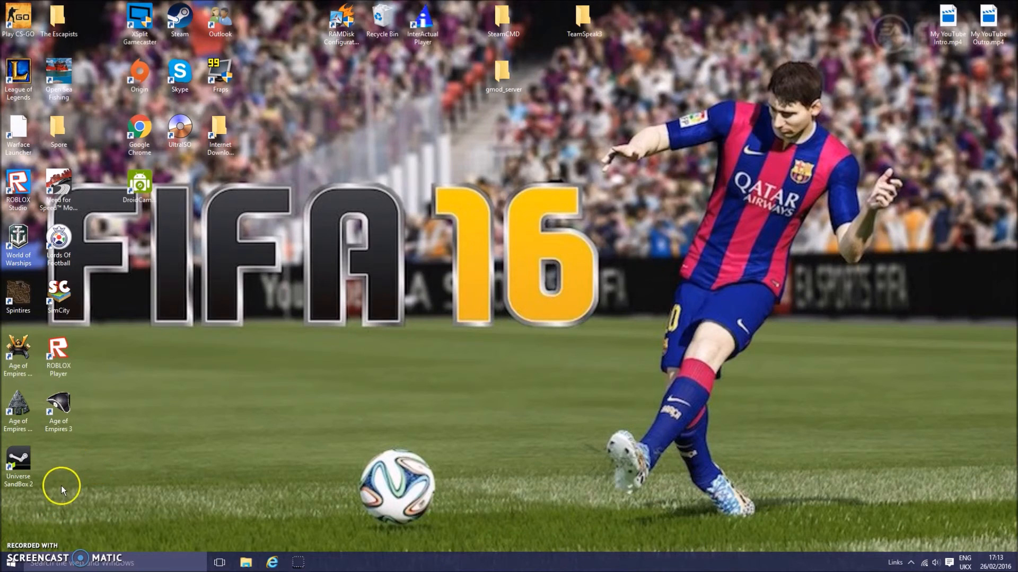
pyautogui.moveTo(27, 526)
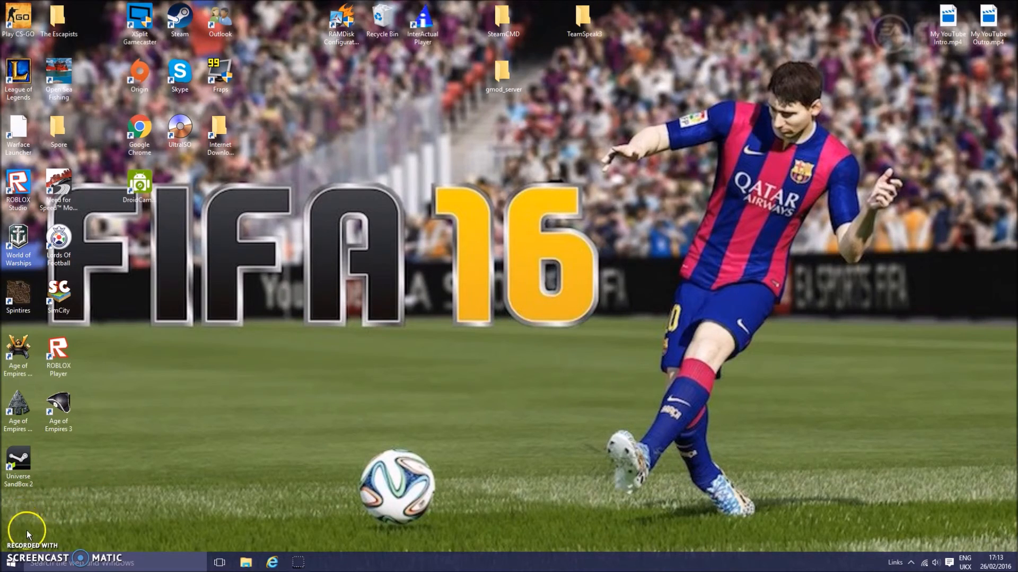
pyautogui.moveTo(62, 525)
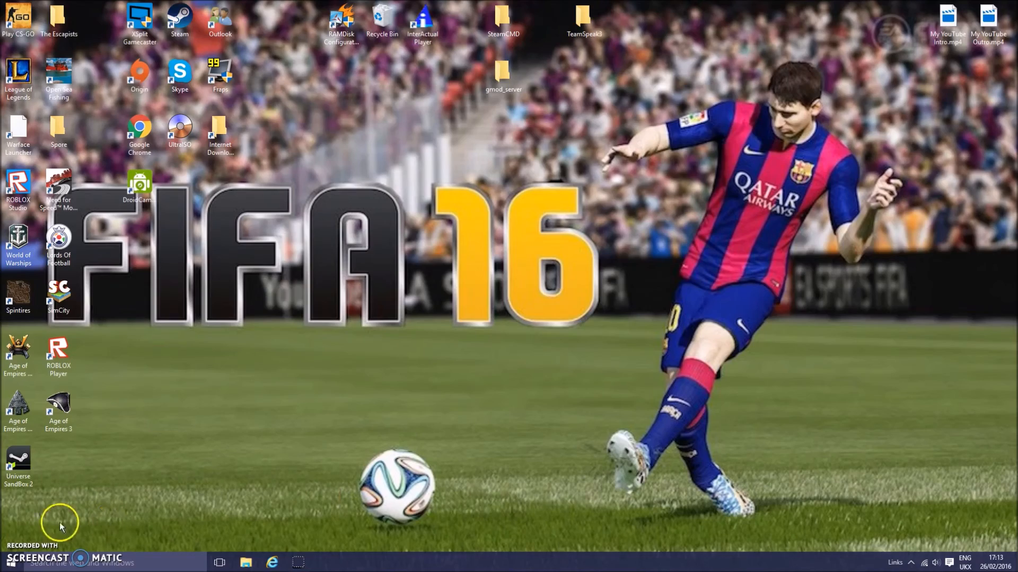